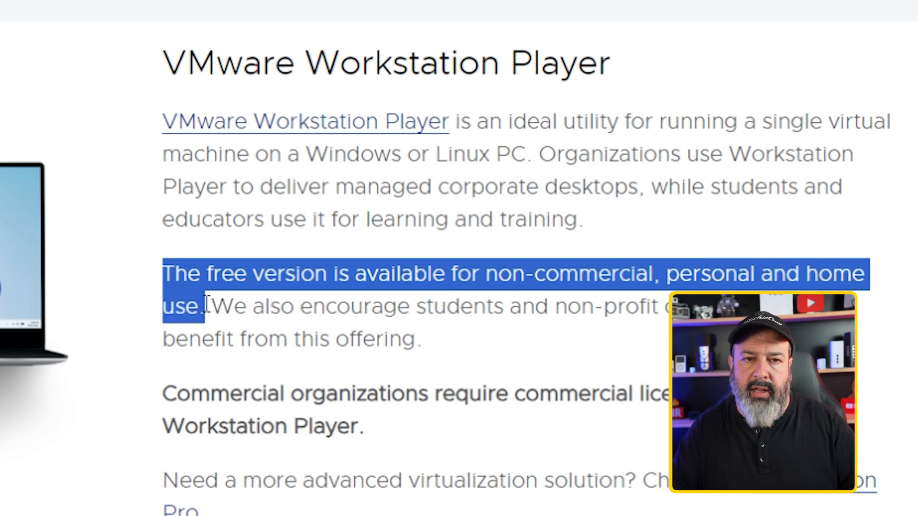
Open Microsoft's Download Windows 11 page from the search results and view its installation options.
{"action": "scroll", "scroll_direction": "down", "scroll_amount": 3}
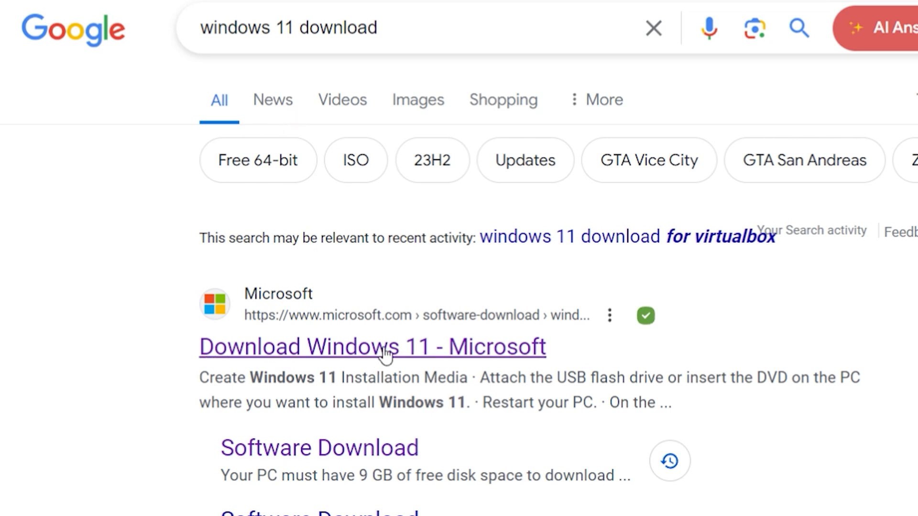
{"action": "left_click", "coordinate": [370, 346]}
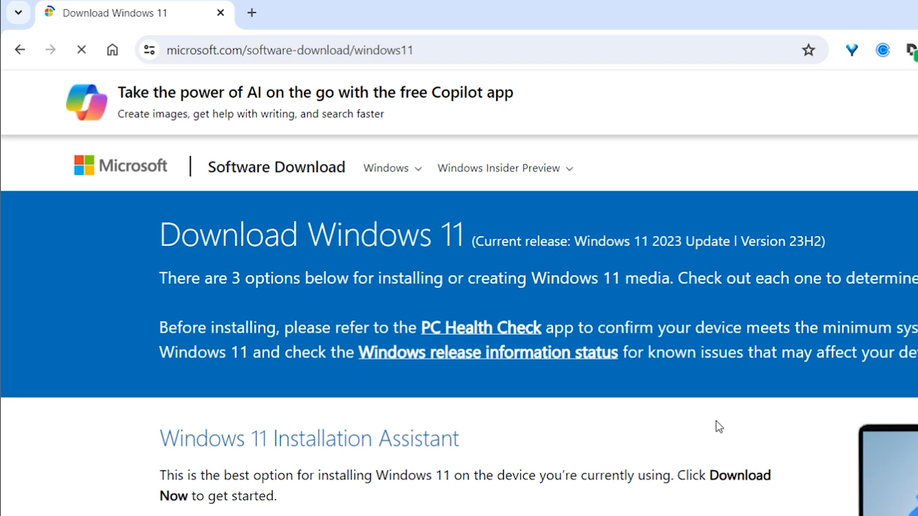
{"action": "left_click", "coordinate": [480, 327]}
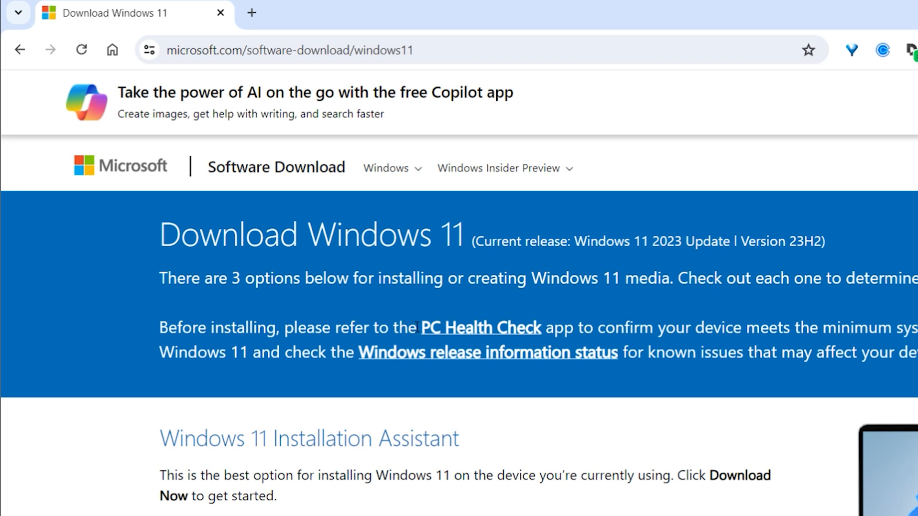
{"action": "mouse_move", "coordinate": [463, 333]}
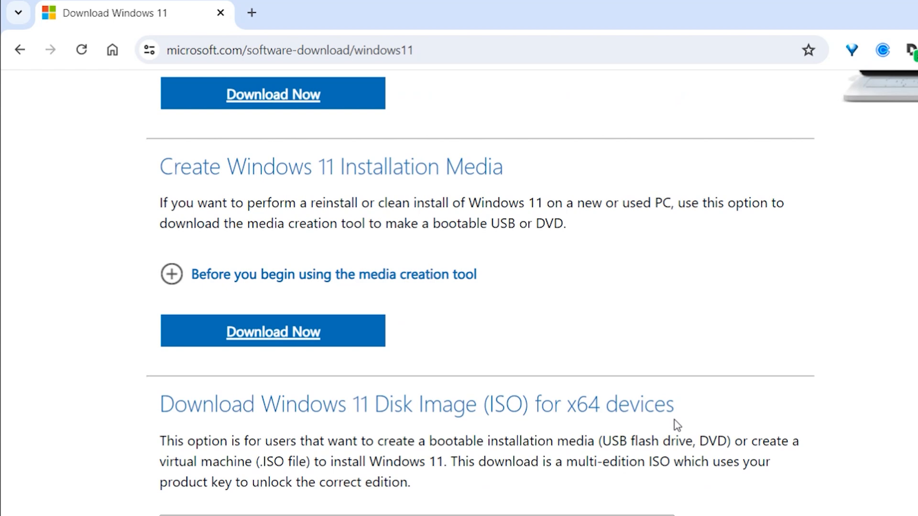
Choose the Windows 11 multi-edition disk image in the ISO download section.
{"action": "scroll", "scroll_direction": "down", "scroll_amount": 3}
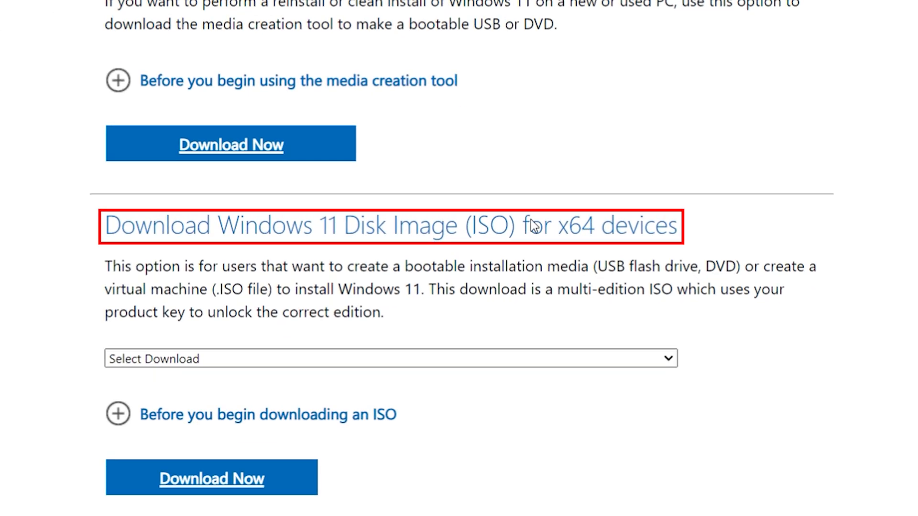
{"action": "scroll", "scroll_direction": "down", "scroll_amount": 3}
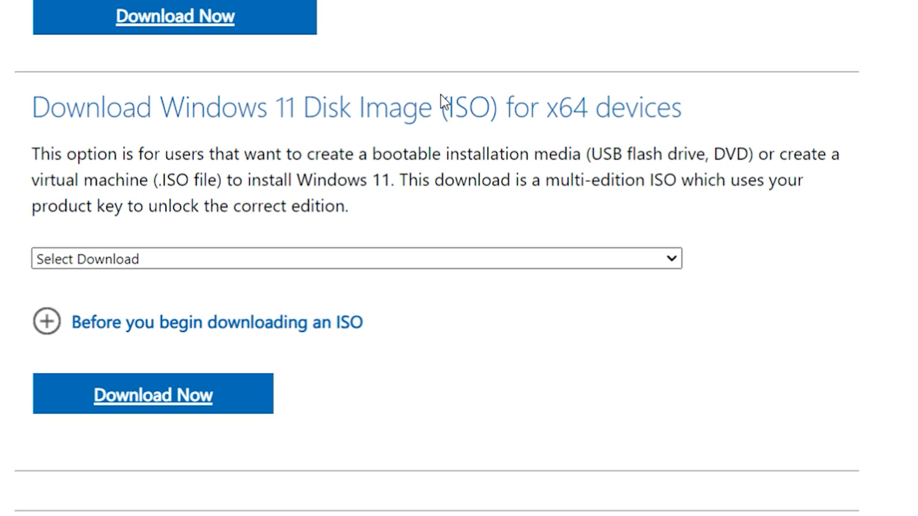
{"action": "left_click_drag", "start_coordinate": [31, 153], "coordinate": [279, 154]}
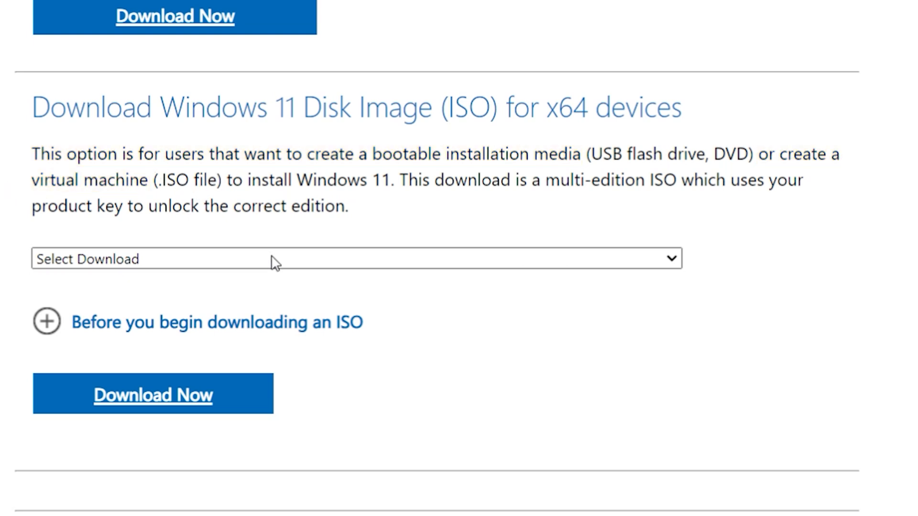
{"action": "left_click", "coordinate": [356, 259]}
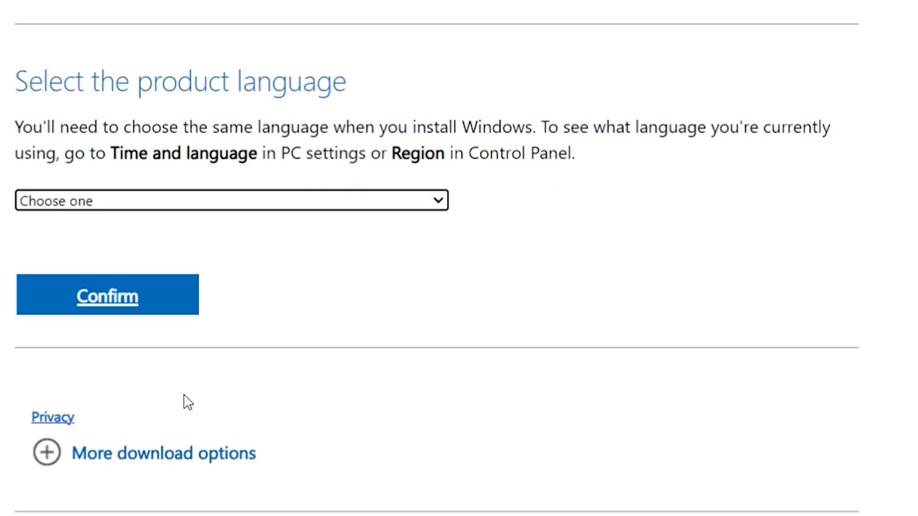
Pick English (United States), confirm, and save the 64-bit ISO into the Win 11 iso folder.
{"action": "left_click", "coordinate": [232, 199]}
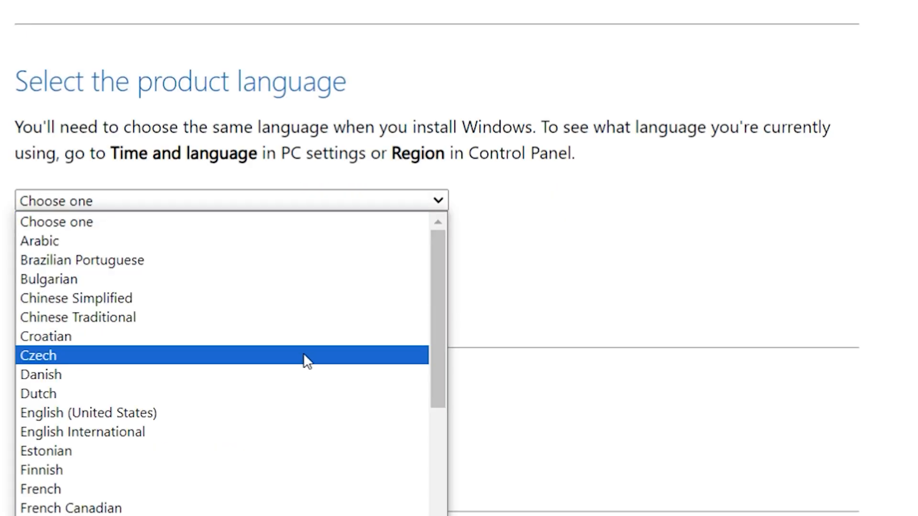
{"action": "left_click", "coordinate": [89, 412]}
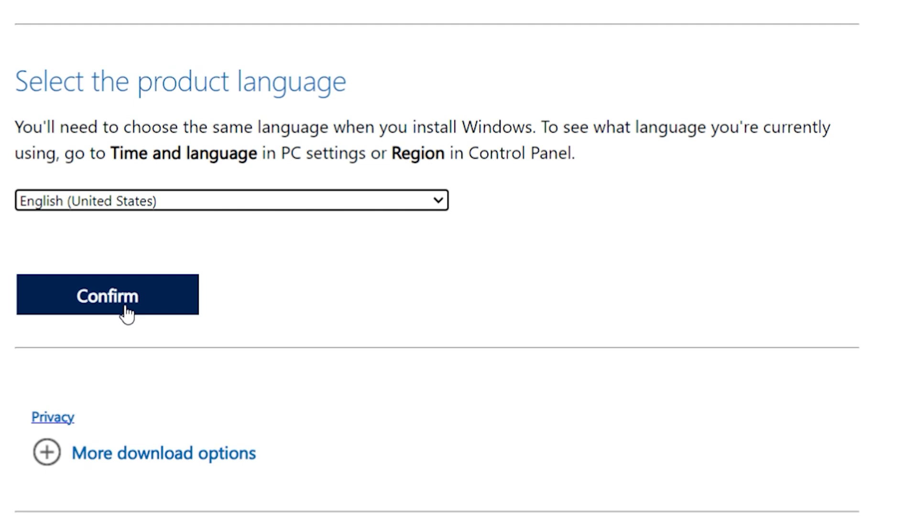
{"action": "left_click", "coordinate": [107, 295]}
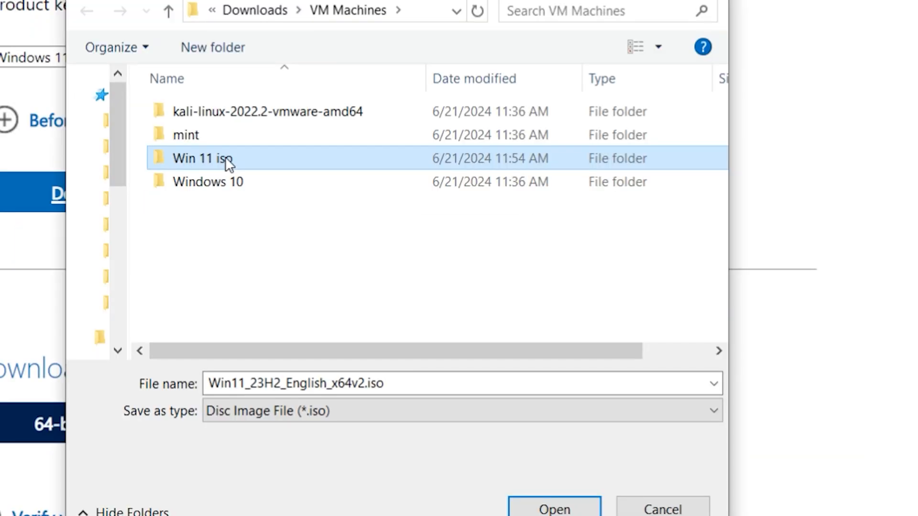
{"action": "double_click", "coordinate": [201, 158]}
{"action": "type", "text": "vm"}
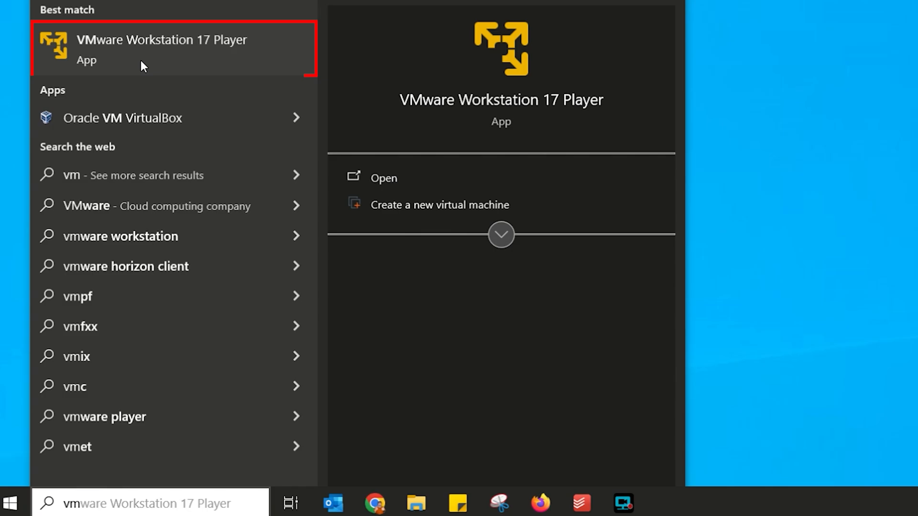
Launch VMware Workstation 17 Player, glance at the Kali VM, and return to the Home page.
{"action": "left_click", "coordinate": [157, 48]}
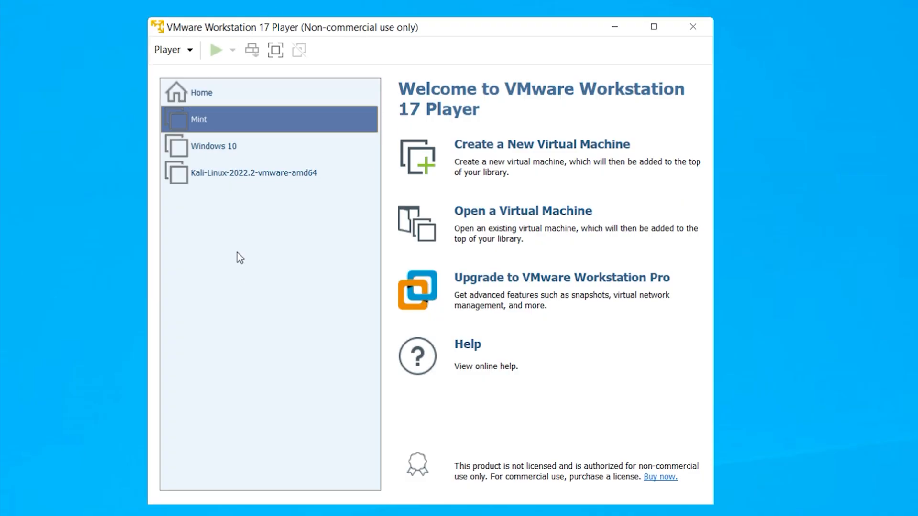
{"action": "left_click", "coordinate": [252, 173]}
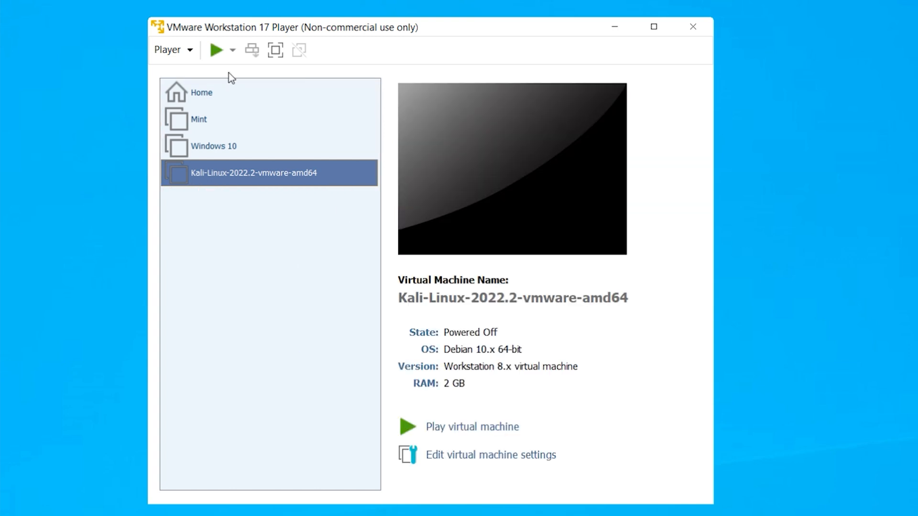
{"action": "left_click", "coordinate": [200, 92]}
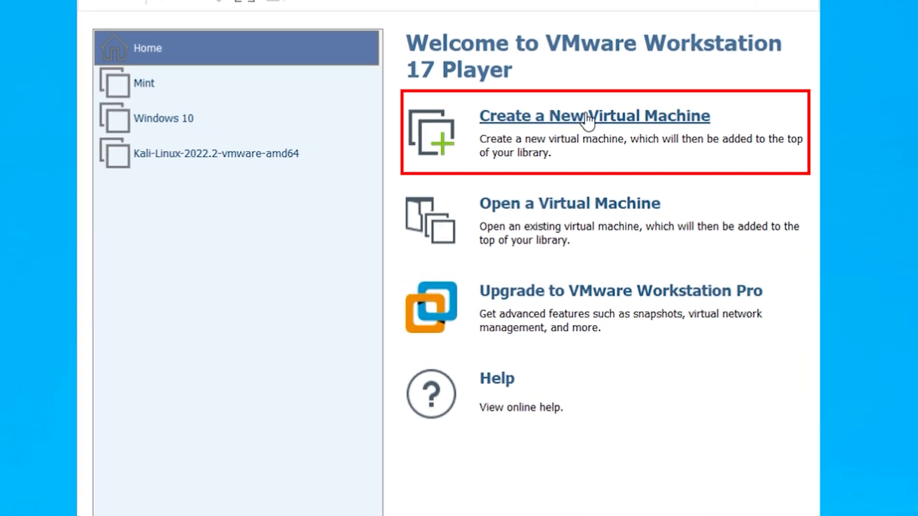
Create a new VM from installer disc image Win11_23H2_English_x64v2.iso and continue to the naming step.
{"action": "left_click", "coordinate": [592, 115]}
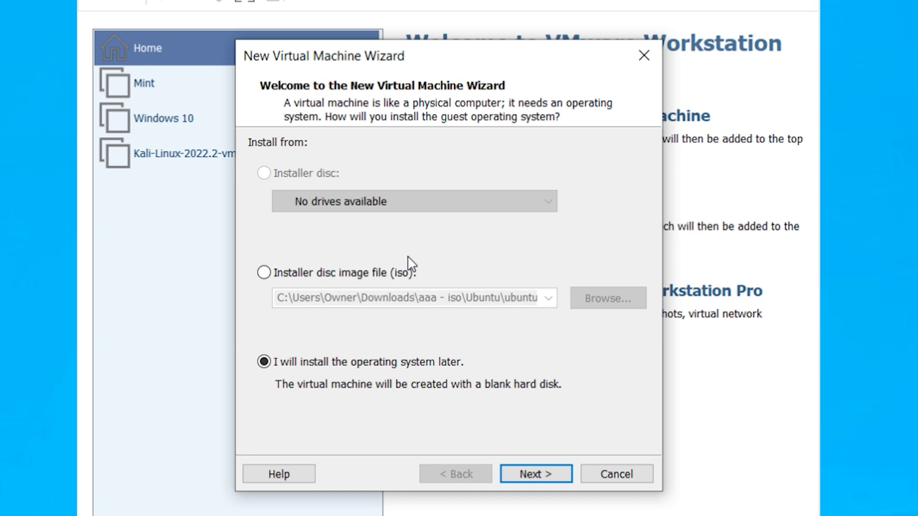
{"action": "mouse_move", "coordinate": [264, 191]}
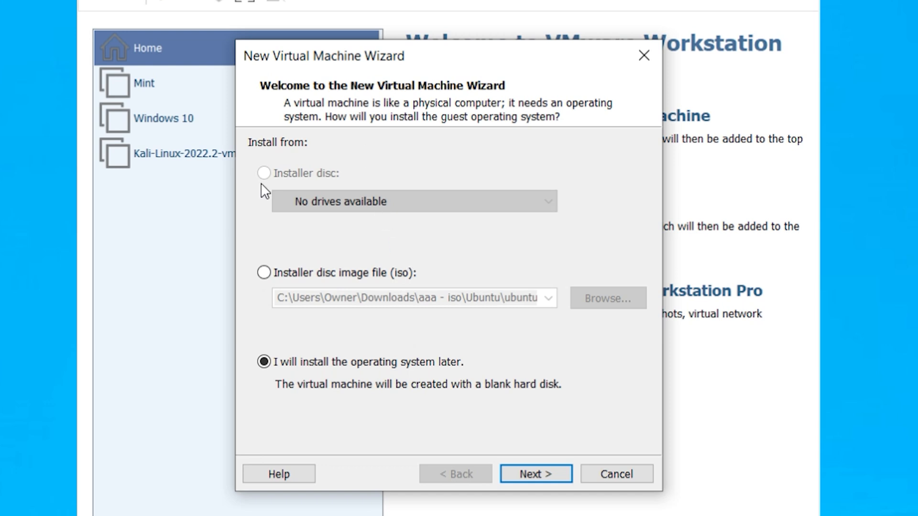
{"action": "left_click", "coordinate": [264, 272]}
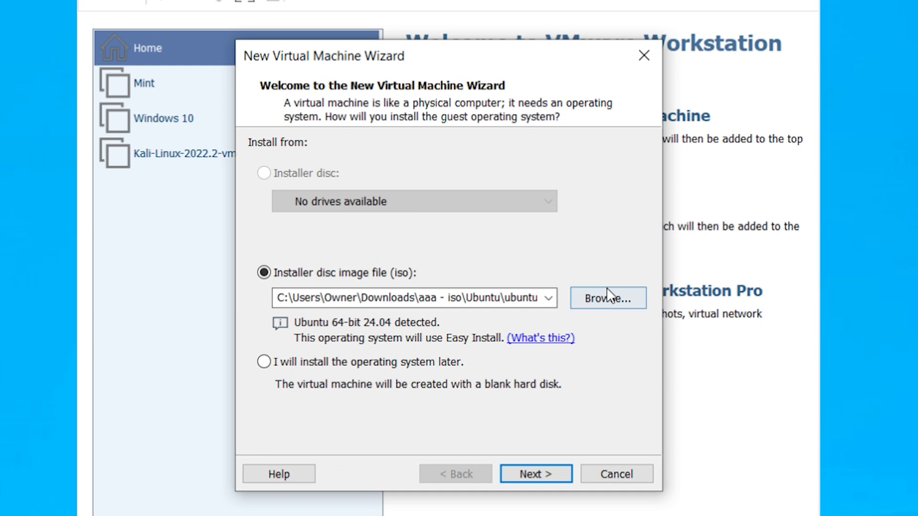
{"action": "left_click", "coordinate": [607, 298]}
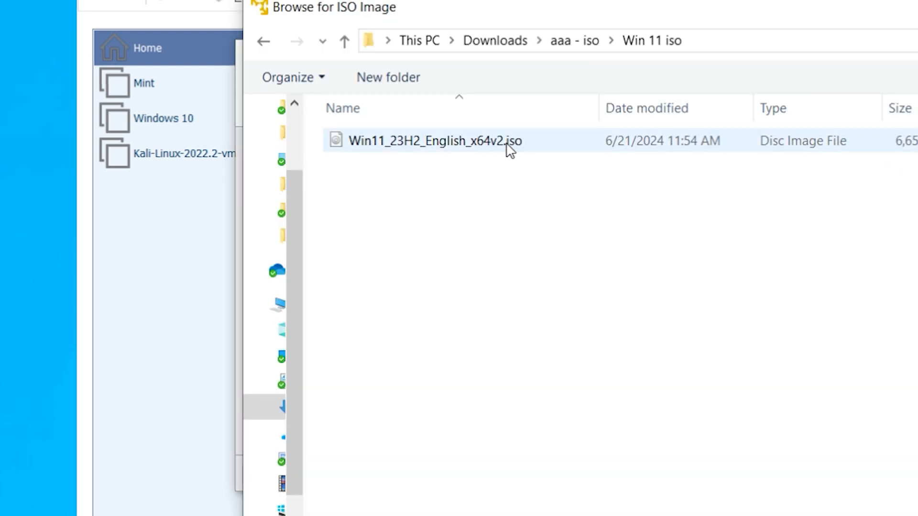
{"action": "left_click", "coordinate": [430, 141]}
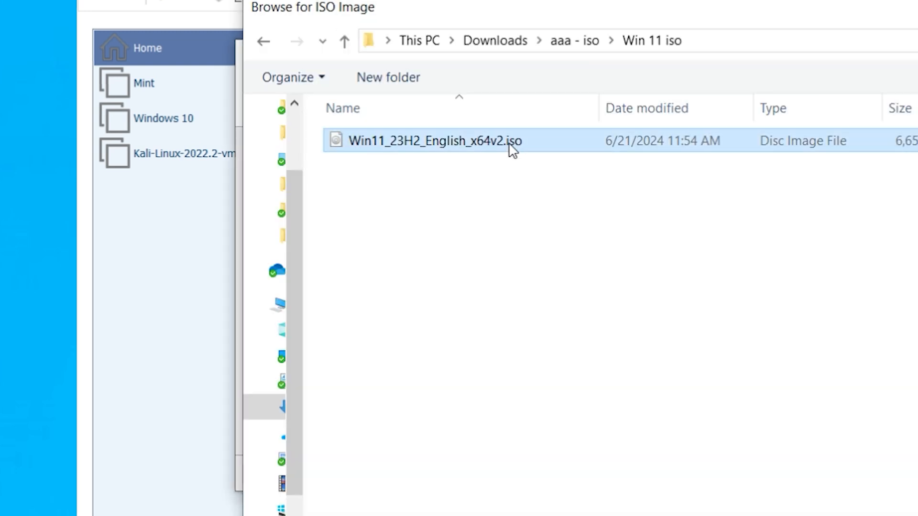
{"action": "double_click", "coordinate": [433, 141]}
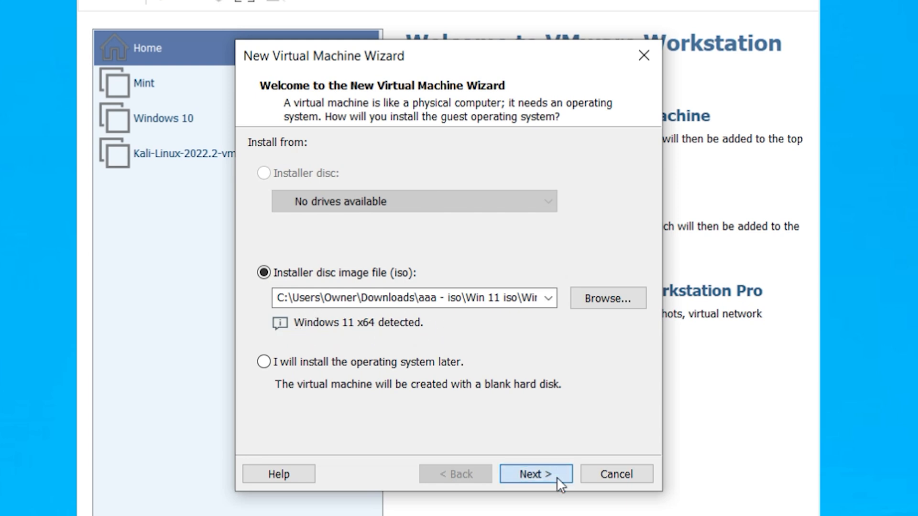
{"action": "left_click", "coordinate": [535, 473]}
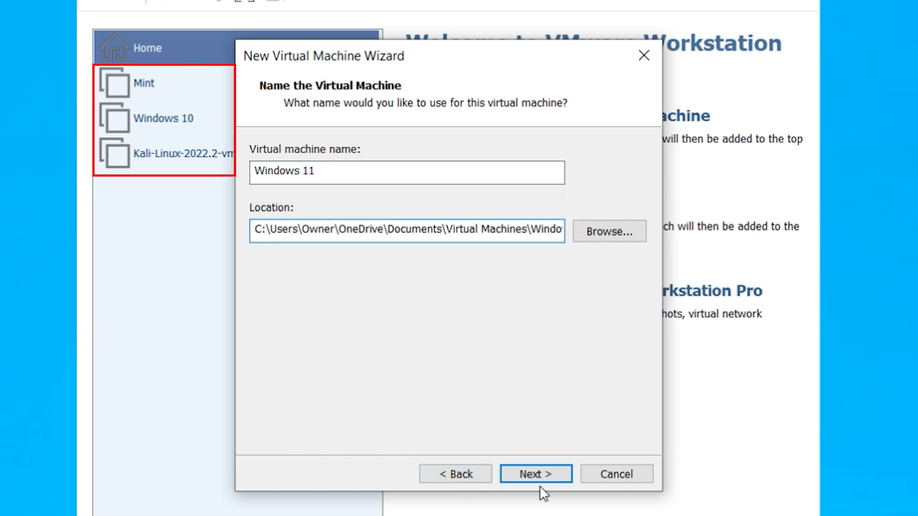
Accept the Windows 11 name, generate a TPM encryption password, and continue to disk sizing.
{"action": "left_click", "coordinate": [535, 473]}
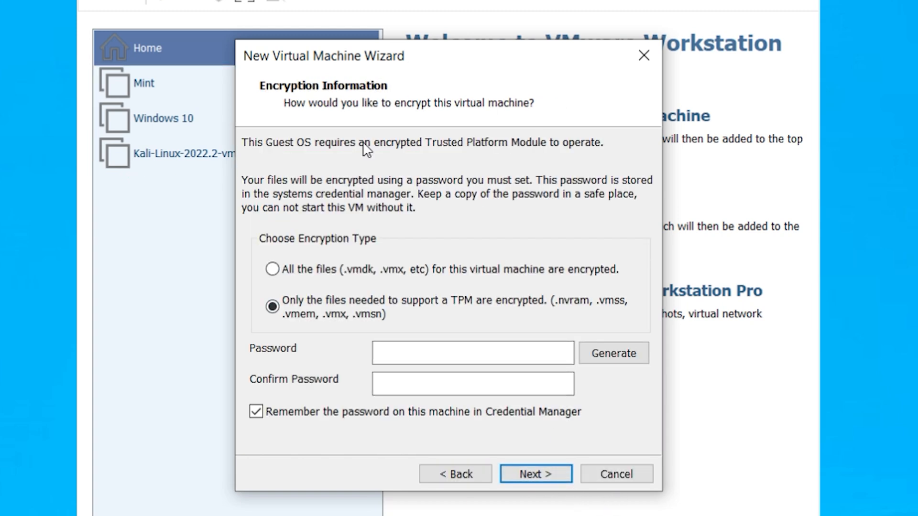
{"action": "mouse_move", "coordinate": [360, 254]}
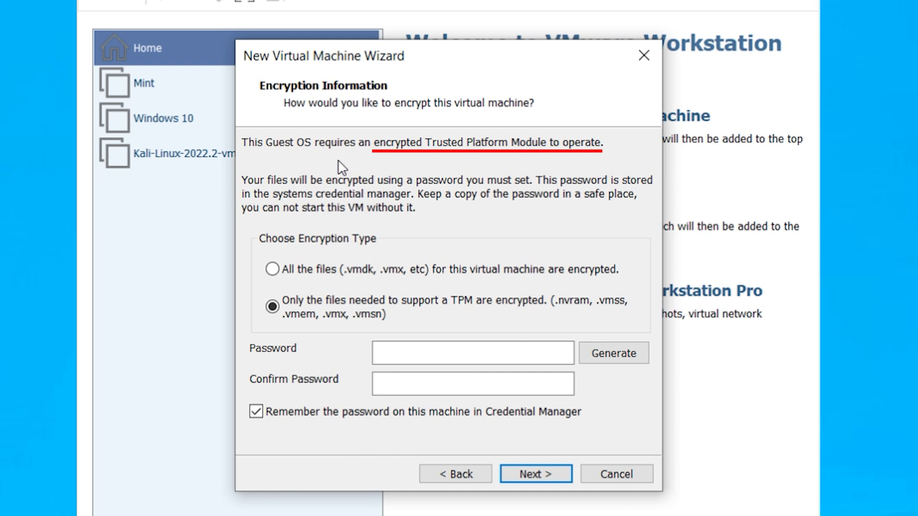
{"action": "mouse_move", "coordinate": [587, 156]}
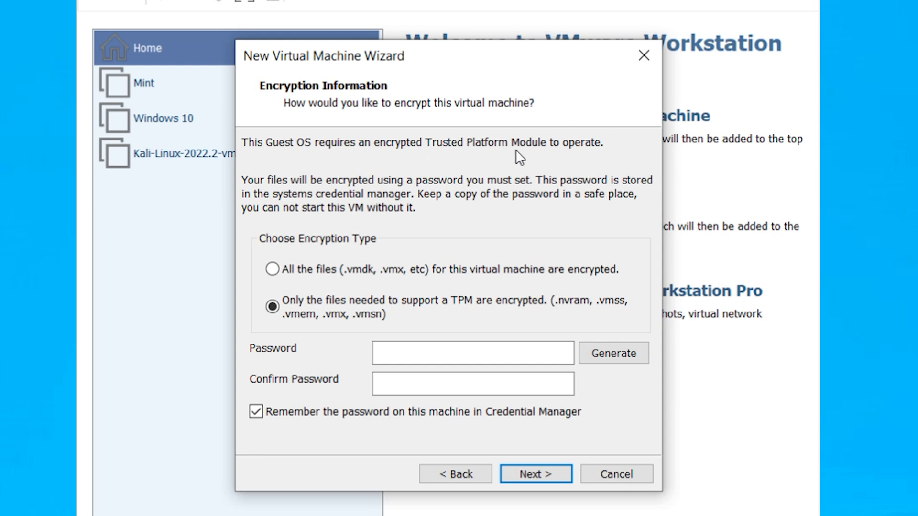
{"action": "mouse_move", "coordinate": [480, 218]}
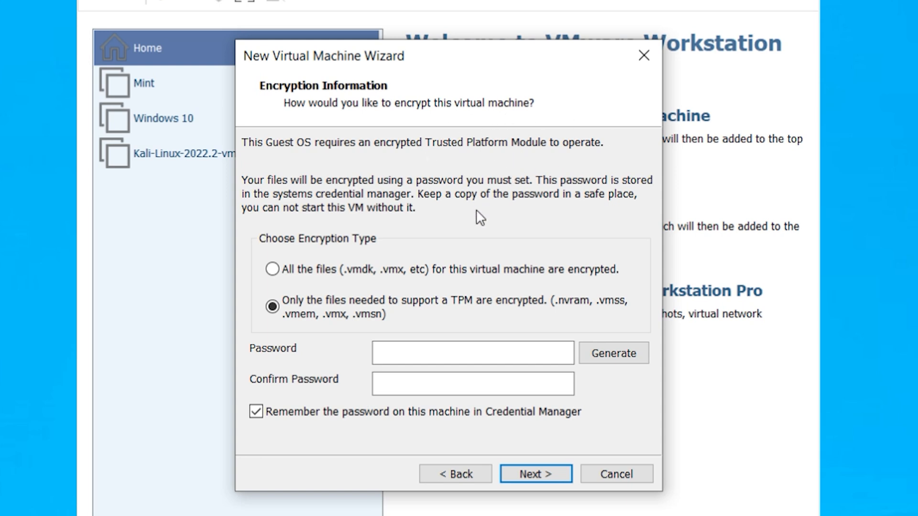
{"action": "mouse_move", "coordinate": [547, 192]}
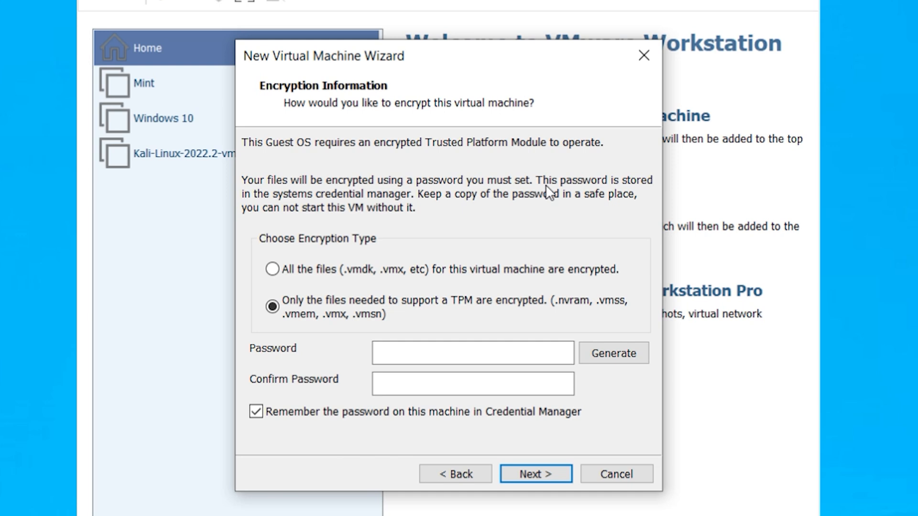
{"action": "mouse_move", "coordinate": [463, 257]}
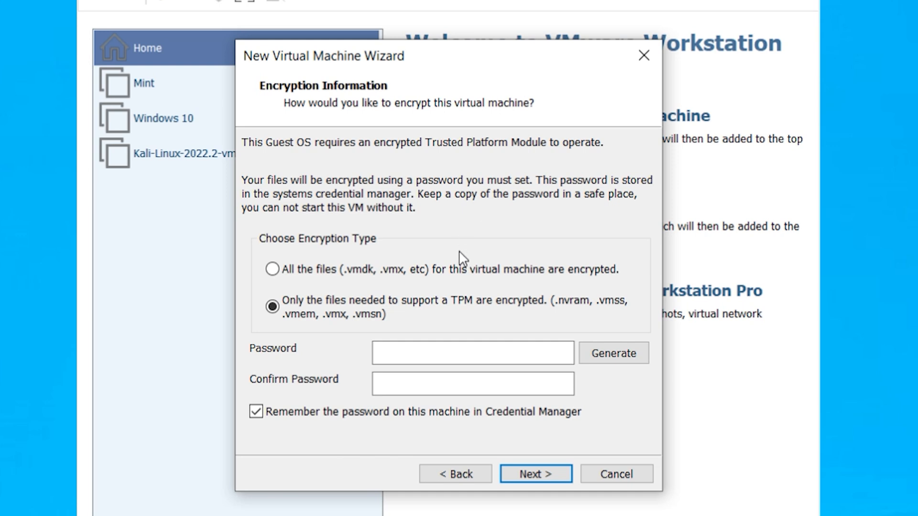
{"action": "left_click", "coordinate": [613, 353]}
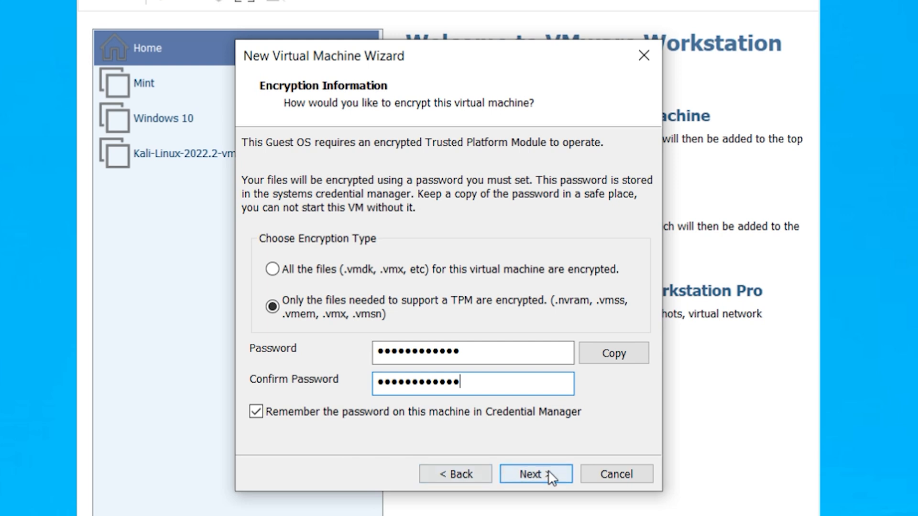
{"action": "left_click", "coordinate": [534, 473]}
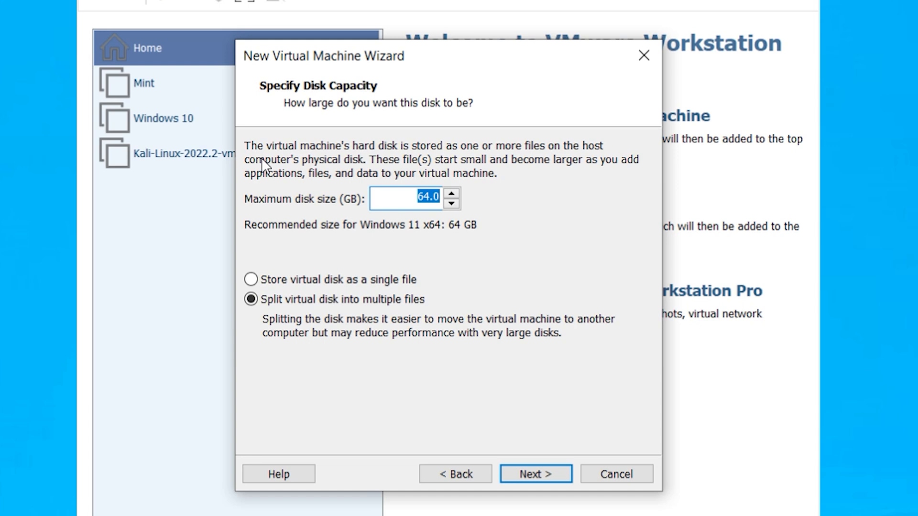
{"action": "mouse_move", "coordinate": [474, 155]}
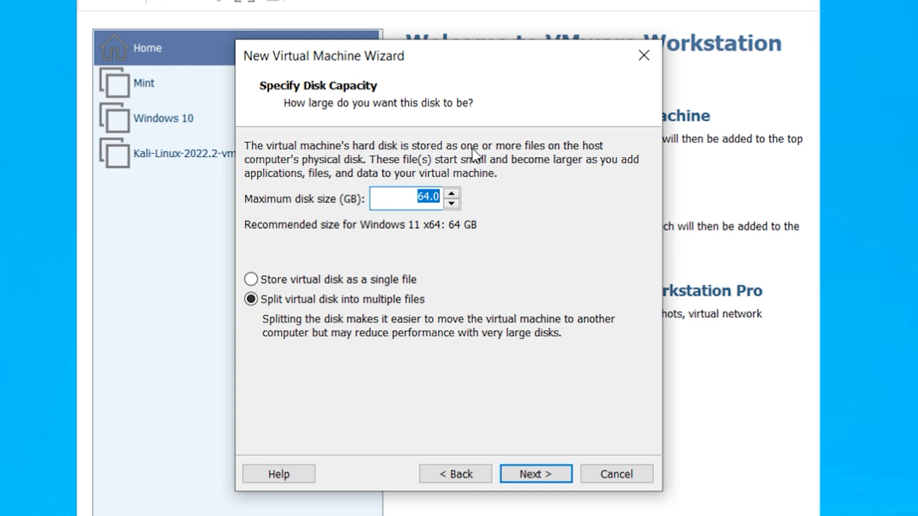
{"action": "mouse_move", "coordinate": [390, 177]}
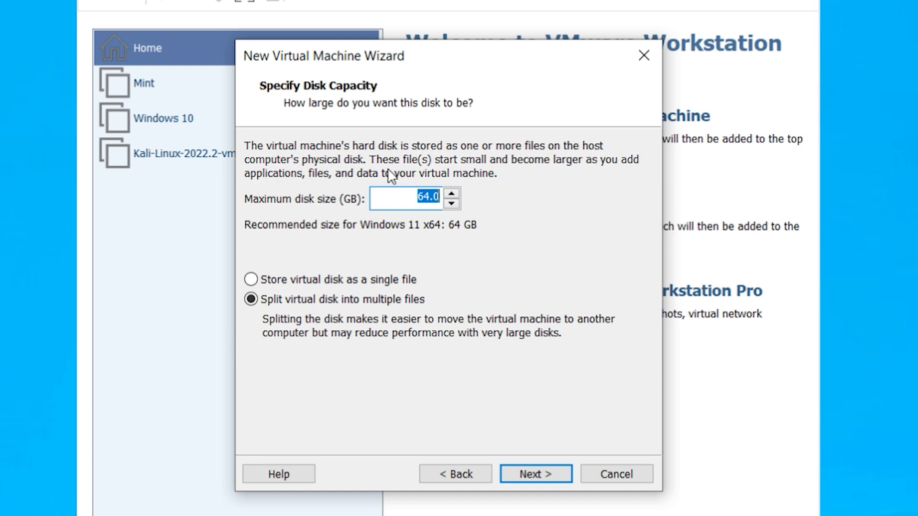
{"action": "mouse_move", "coordinate": [294, 261]}
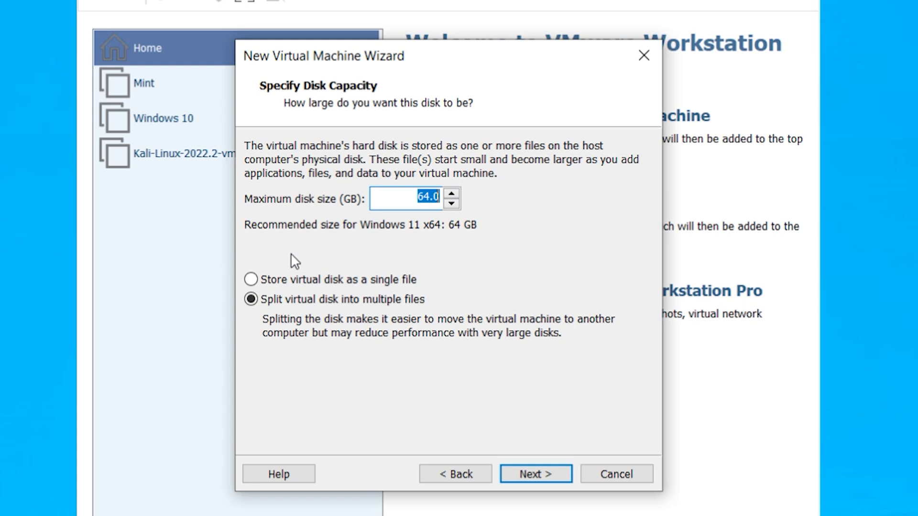
{"action": "mouse_move", "coordinate": [327, 269]}
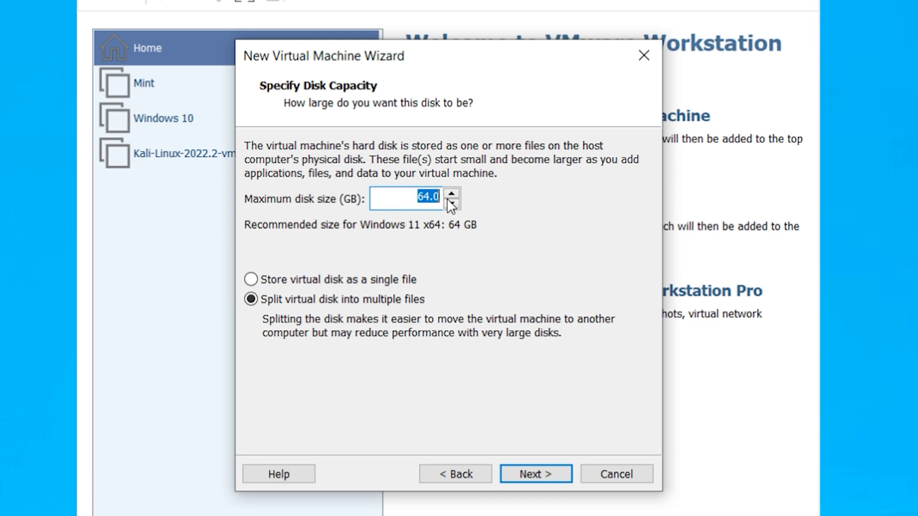
Set a 20 GB maximum disk stored as a single file and continue to the creation summary.
{"action": "type", "text": "20"}
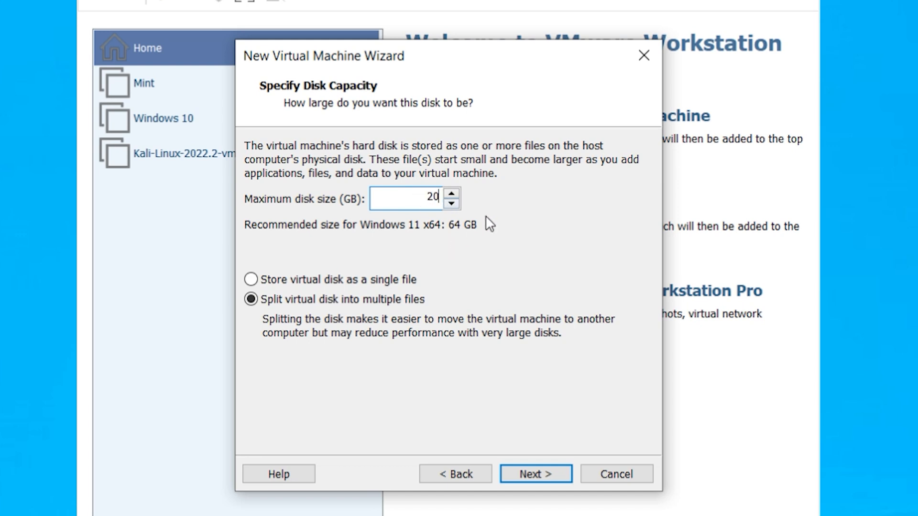
{"action": "mouse_move", "coordinate": [489, 266]}
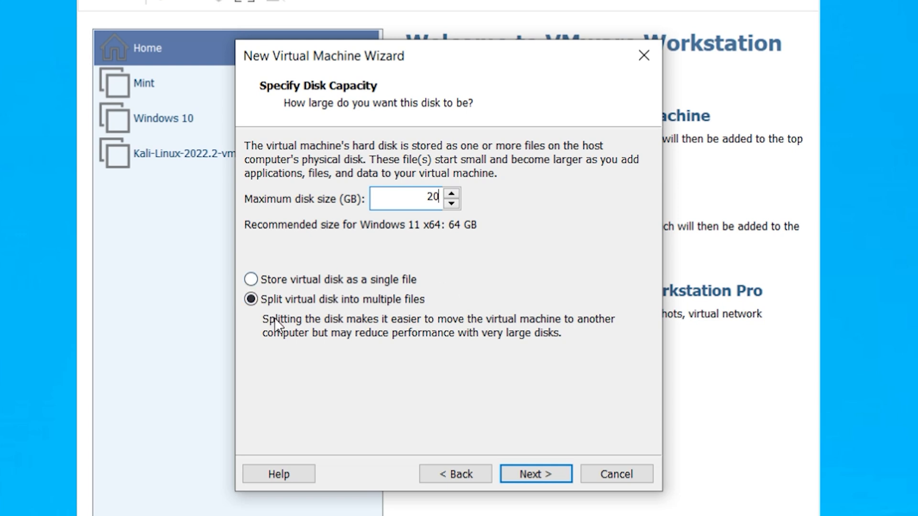
{"action": "left_click", "coordinate": [251, 279]}
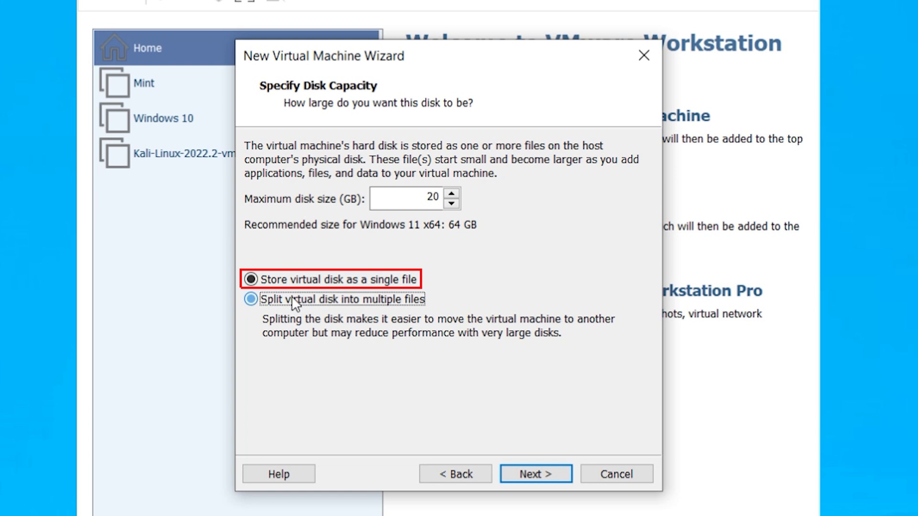
{"action": "left_click", "coordinate": [251, 299]}
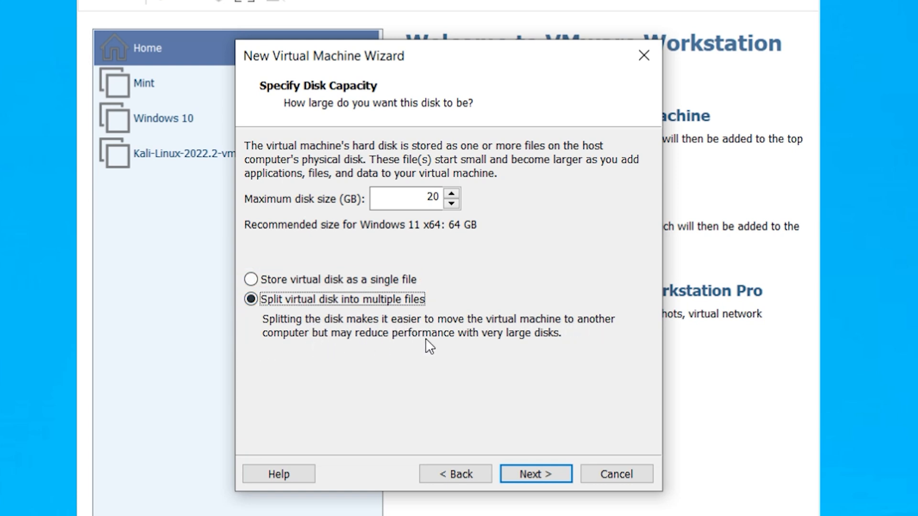
{"action": "left_click", "coordinate": [252, 279]}
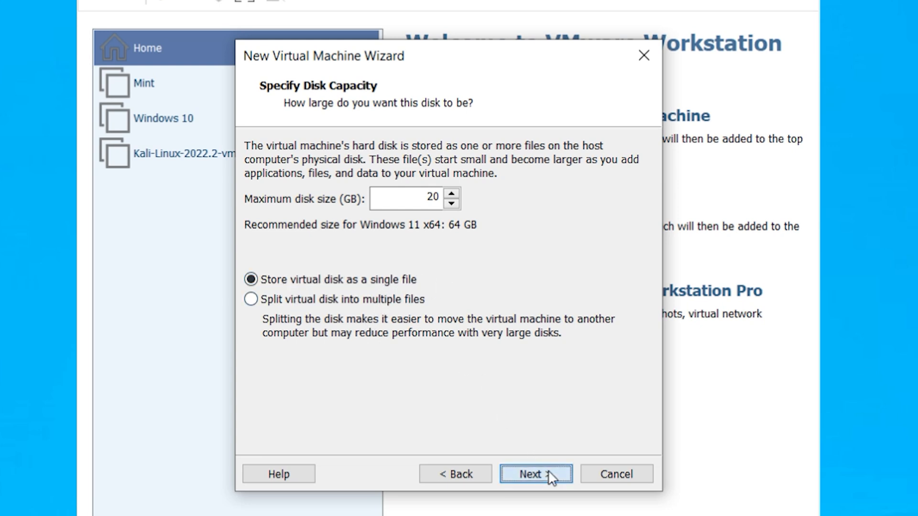
{"action": "left_click", "coordinate": [535, 473]}
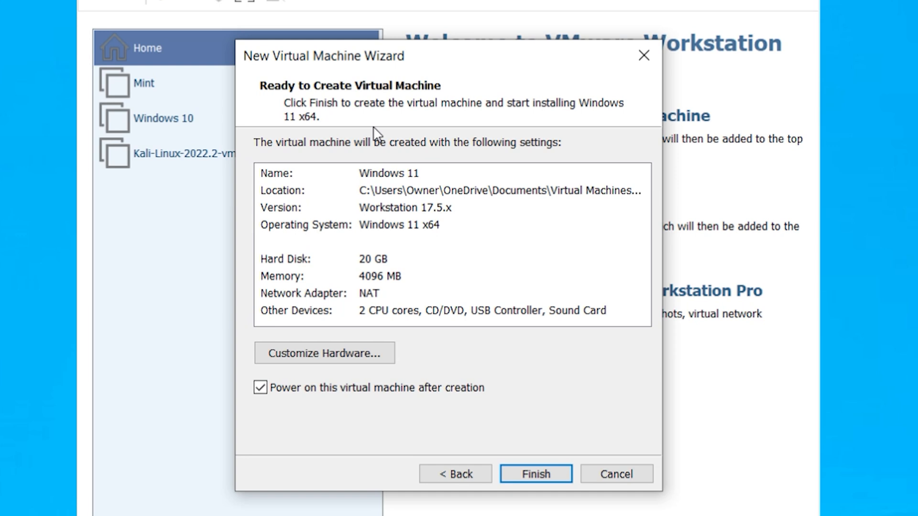
{"action": "mouse_move", "coordinate": [455, 248]}
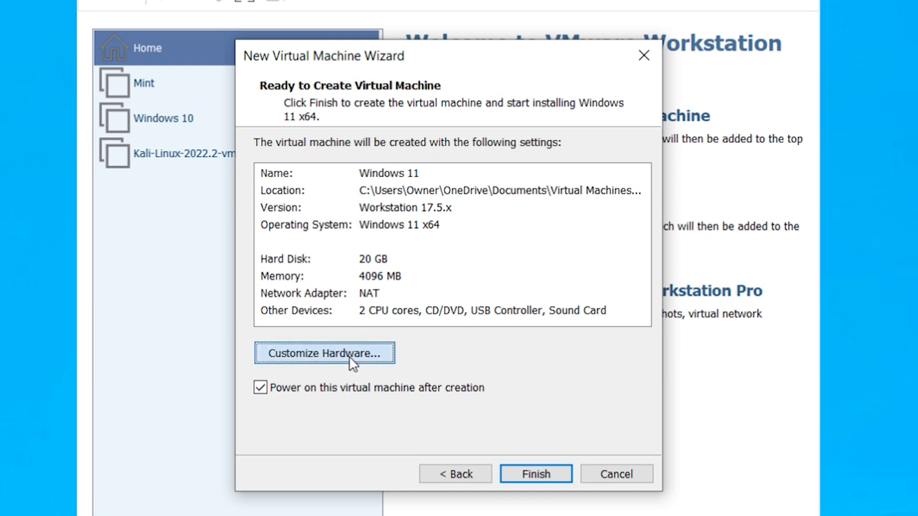
Open Customize Hardware for the Windows 11 VM from the ready-to-create page.
{"action": "left_click", "coordinate": [324, 353]}
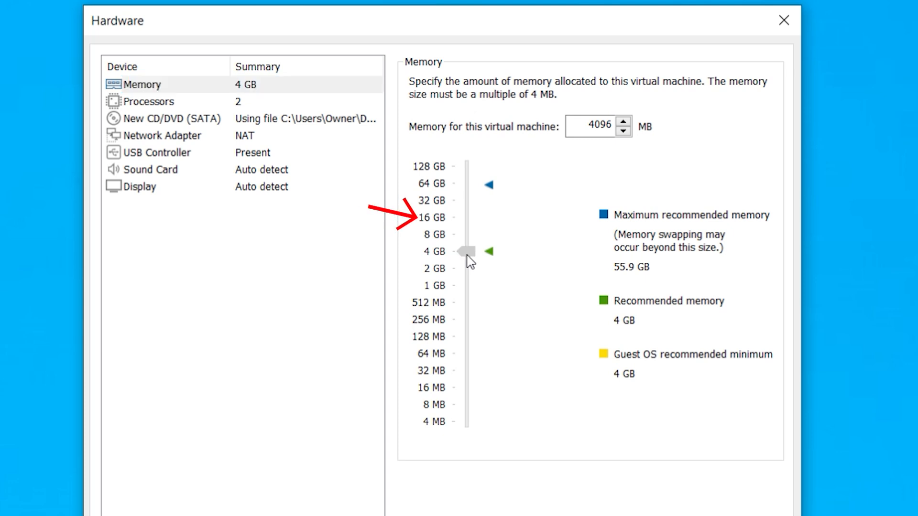
Raise memory to 16 GB, check the processor cores, and close the hardware settings.
{"action": "left_click_drag", "start_coordinate": [468, 251], "coordinate": [469, 217]}
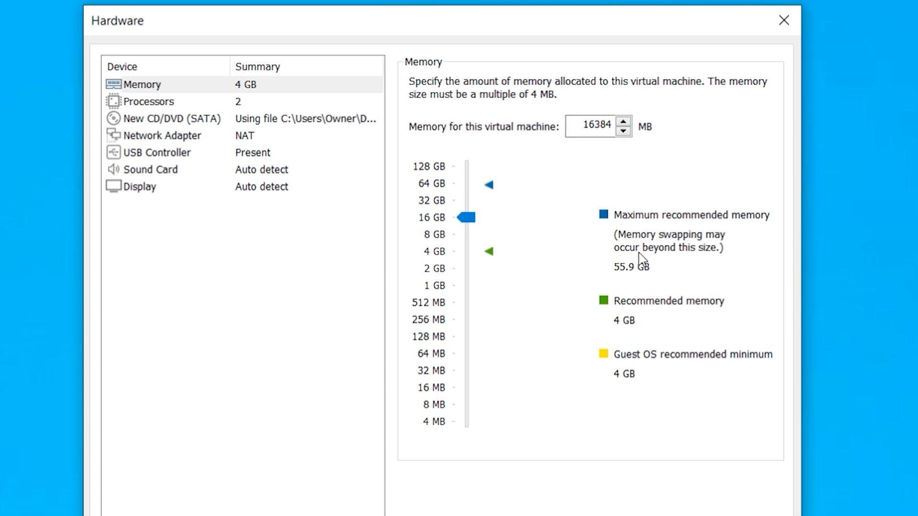
{"action": "mouse_move", "coordinate": [512, 213]}
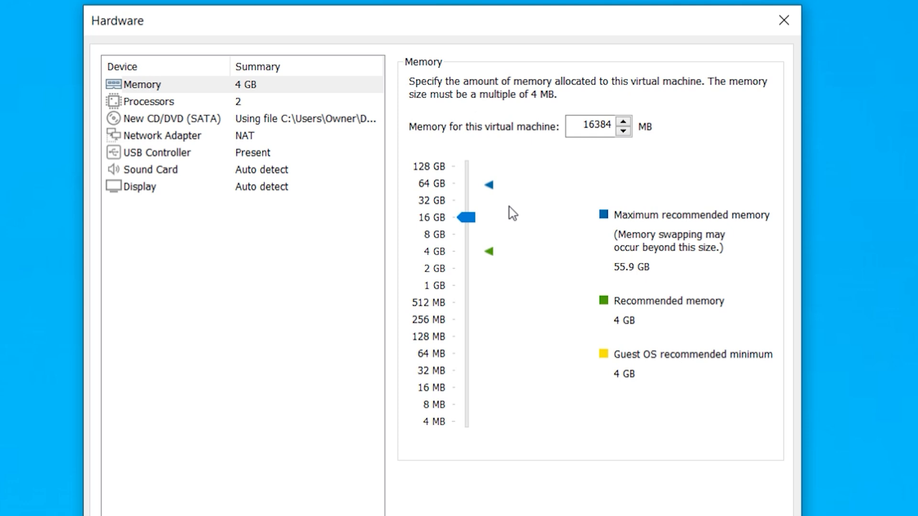
{"action": "mouse_move", "coordinate": [482, 228]}
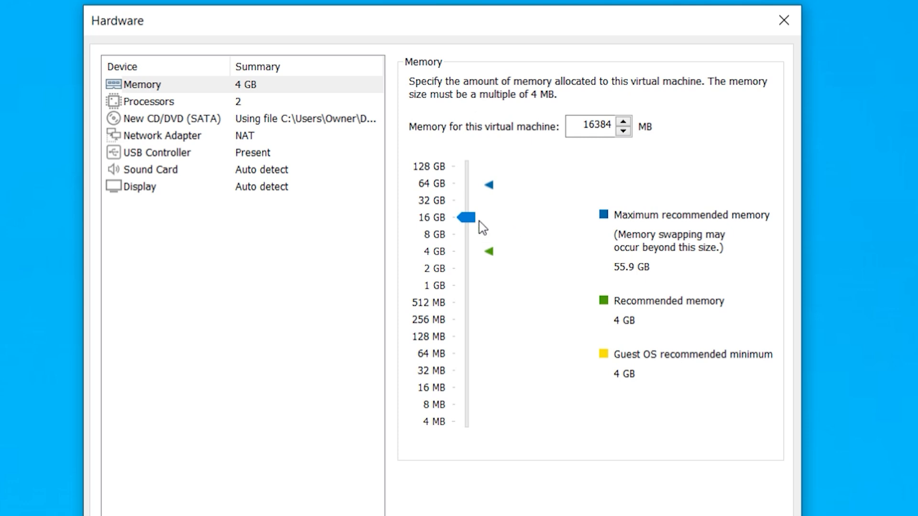
{"action": "left_click", "coordinate": [149, 101]}
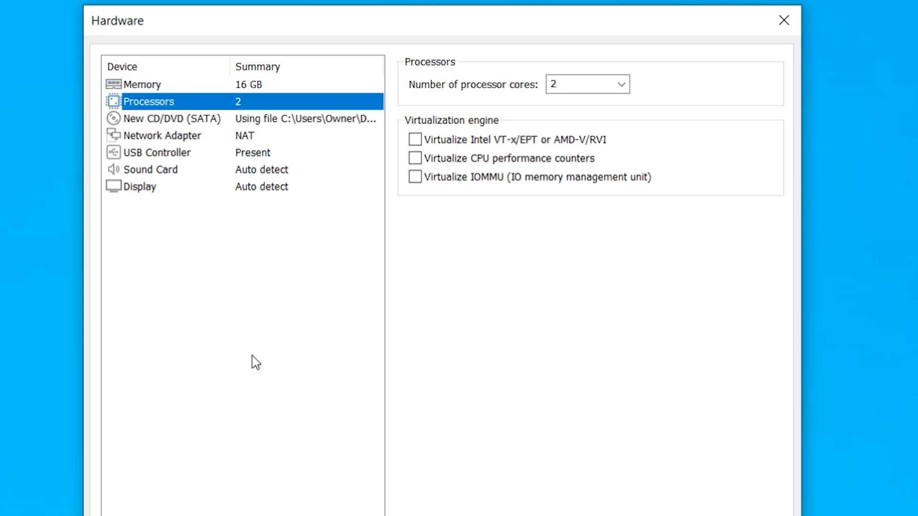
{"action": "left_click", "coordinate": [620, 85]}
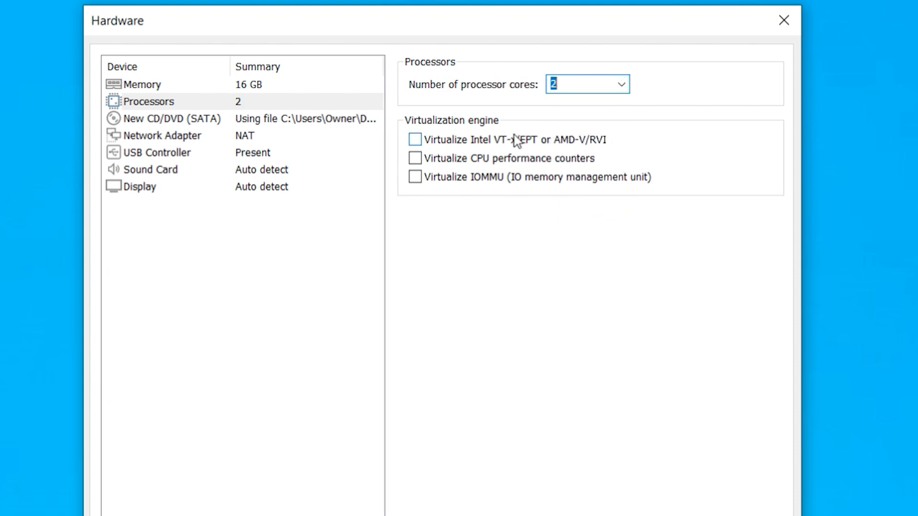
{"action": "left_click", "coordinate": [142, 84]}
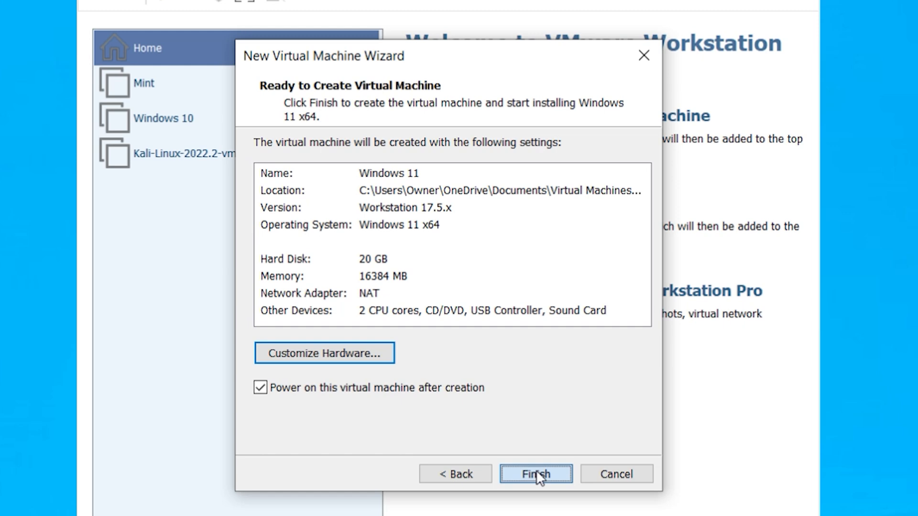
Finish the wizard so the Windows 11 VM is created and boots into Windows Setup.
{"action": "left_click", "coordinate": [534, 473]}
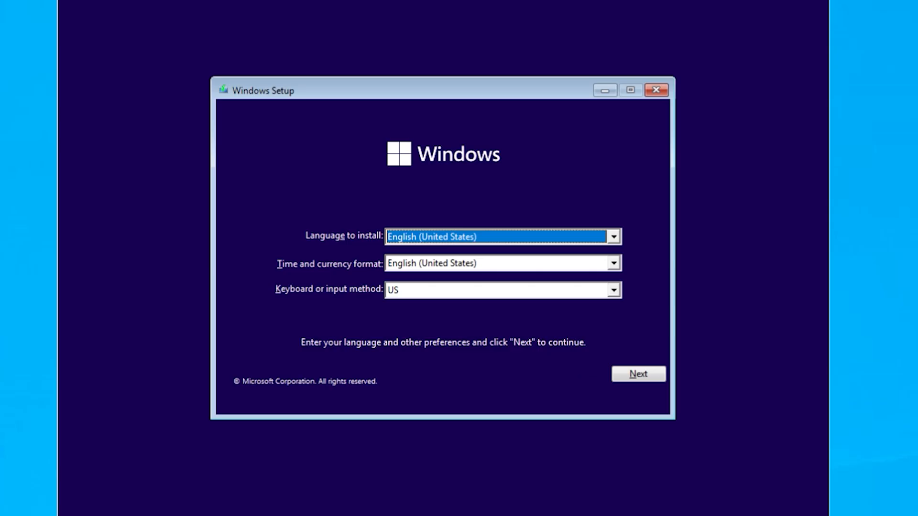
{"action": "mouse_move", "coordinate": [579, 129]}
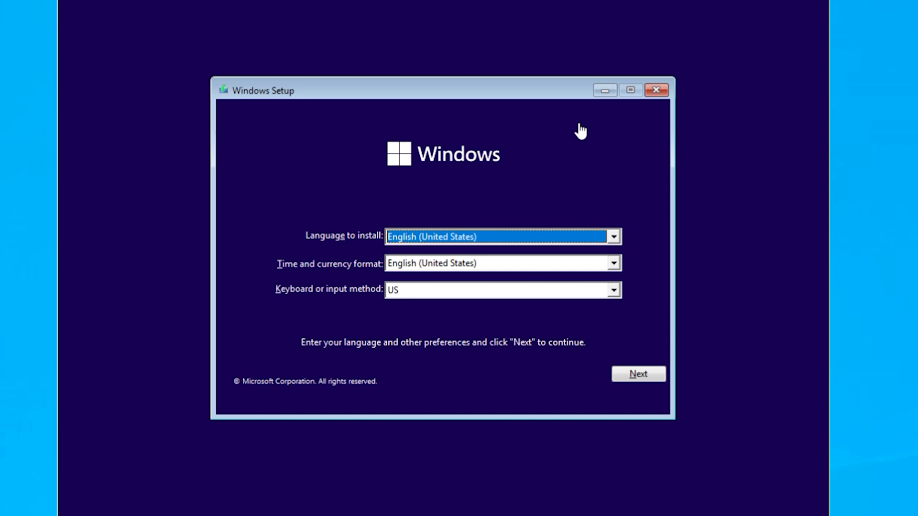
Accept language preferences, choose Custom: Install Windows only, and install onto Drive 0's 20 GB unallocated space.
{"action": "left_click", "coordinate": [638, 373]}
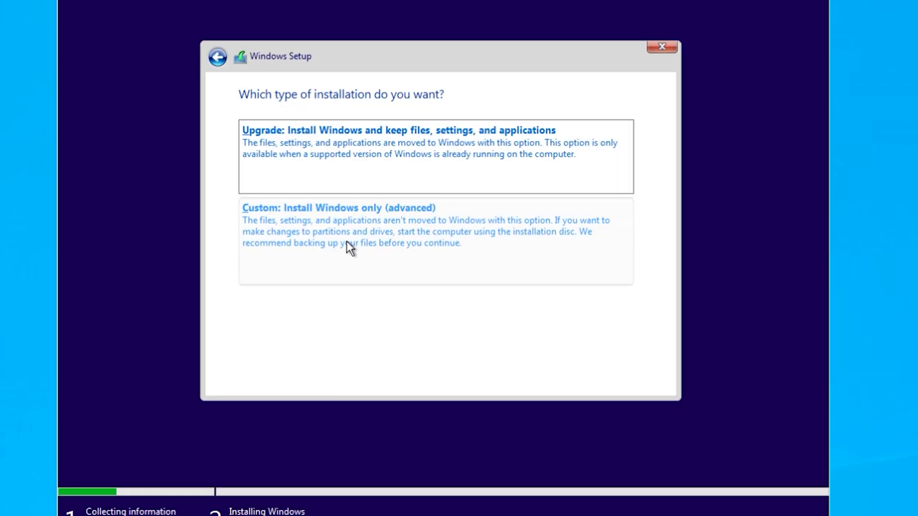
{"action": "left_click", "coordinate": [338, 208]}
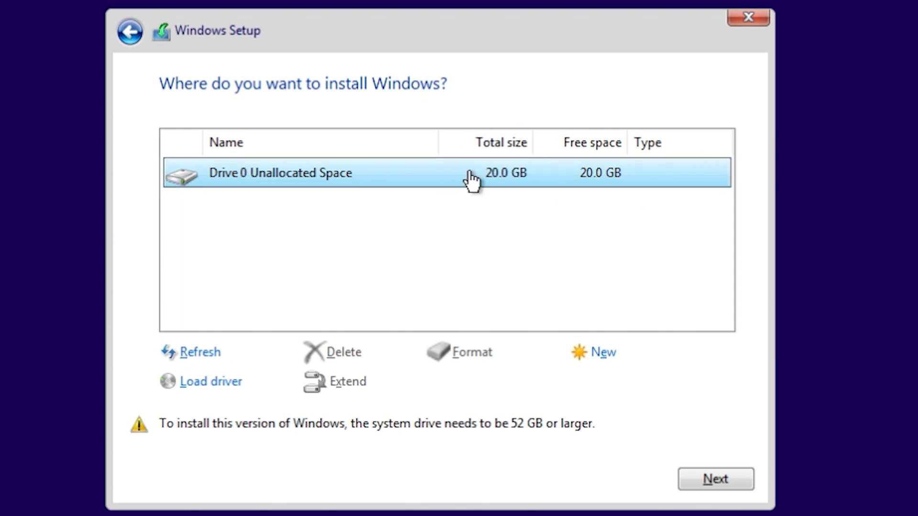
{"action": "mouse_move", "coordinate": [331, 262]}
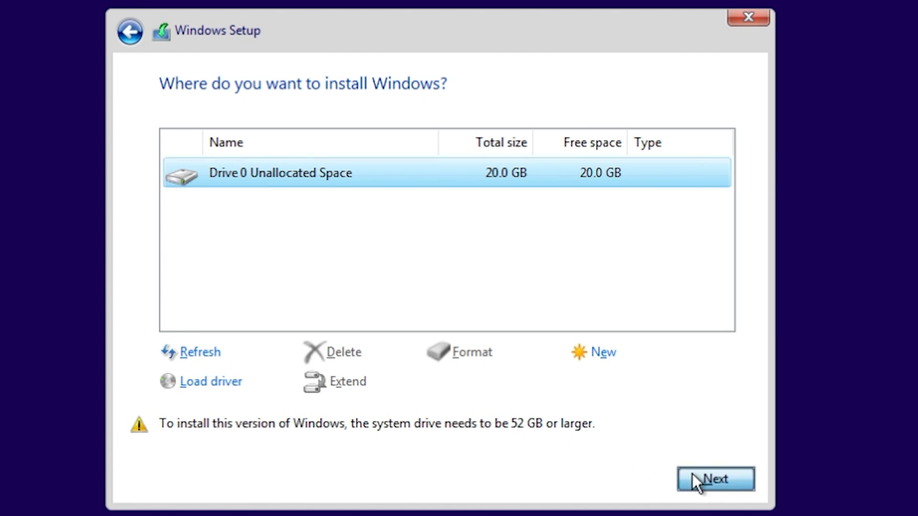
{"action": "left_click", "coordinate": [715, 479]}
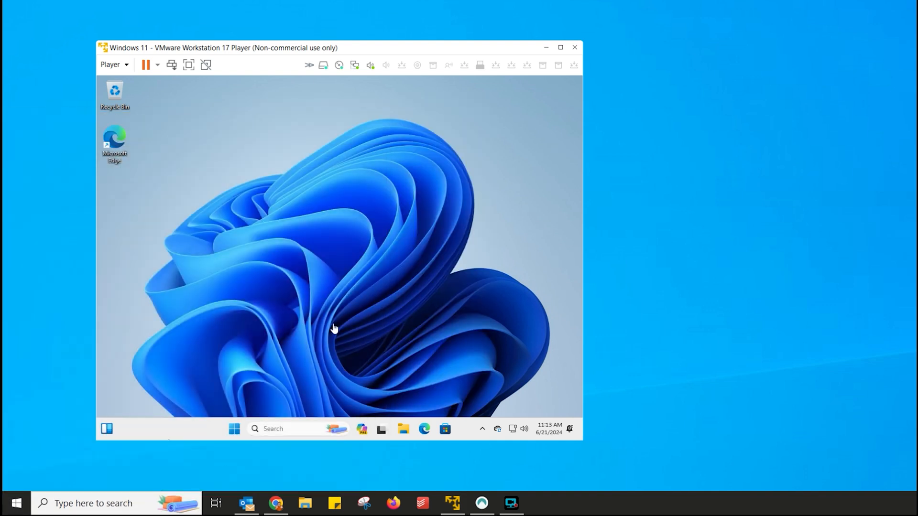
{"action": "mouse_move", "coordinate": [343, 362]}
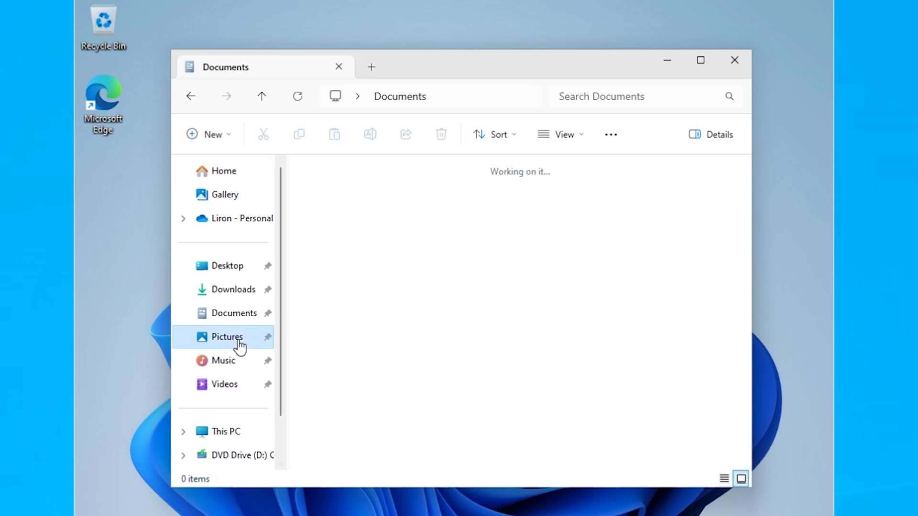
{"action": "left_click", "coordinate": [223, 360]}
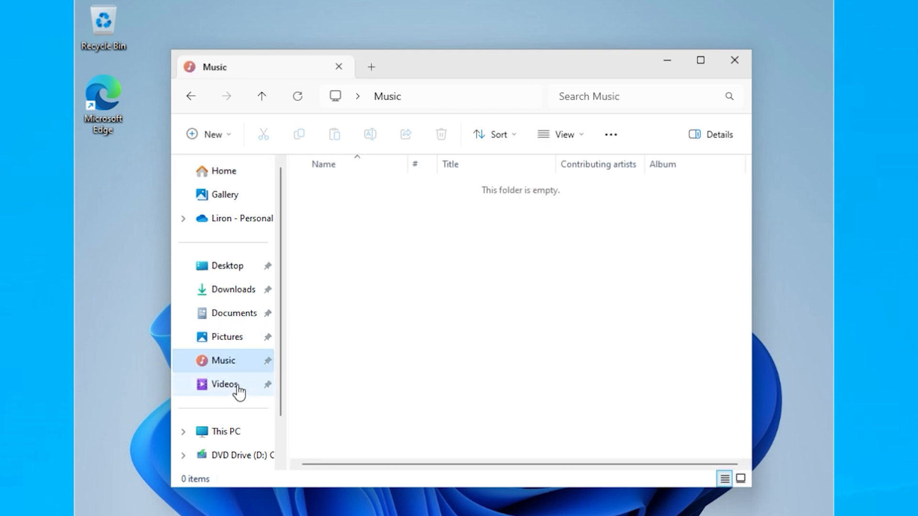
{"action": "left_click", "coordinate": [226, 431]}
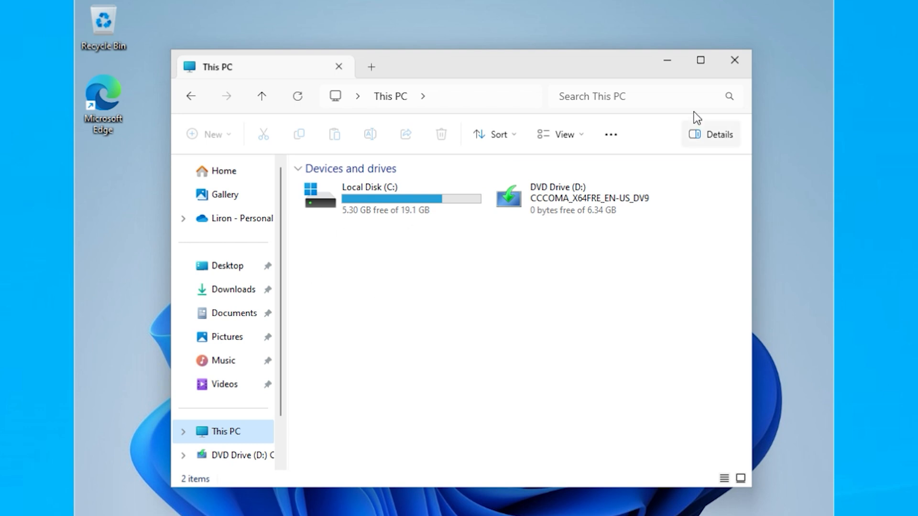
{"action": "left_click", "coordinate": [735, 59]}
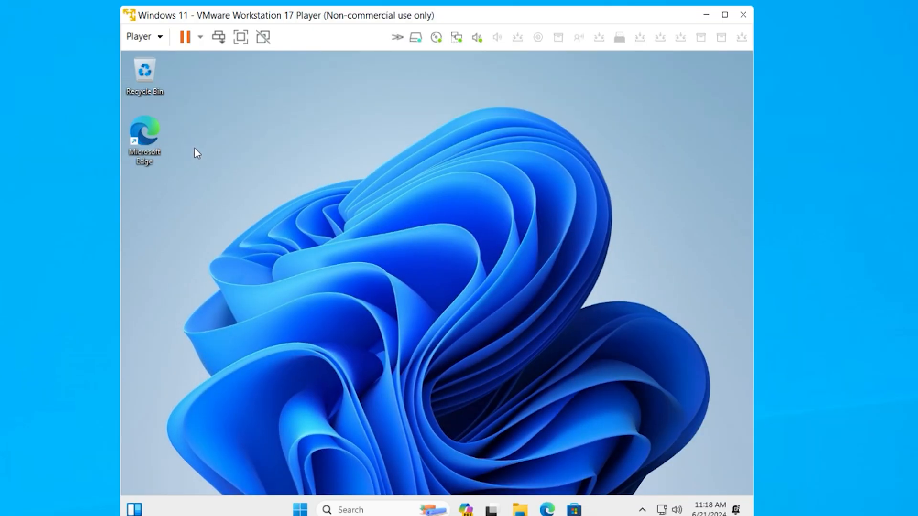
Shut down the Windows 11 guest via Player > Power > Shut Down Guest.
{"action": "left_click", "coordinate": [138, 36]}
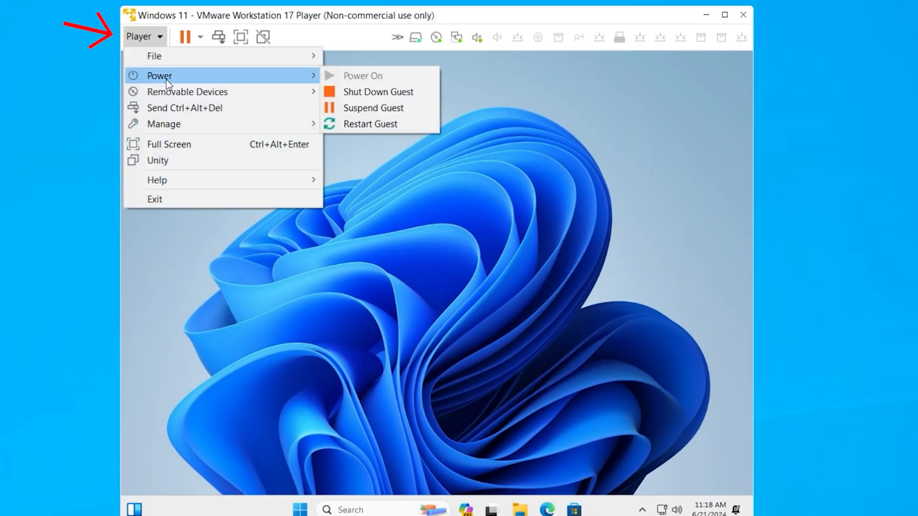
{"action": "mouse_move", "coordinate": [378, 92]}
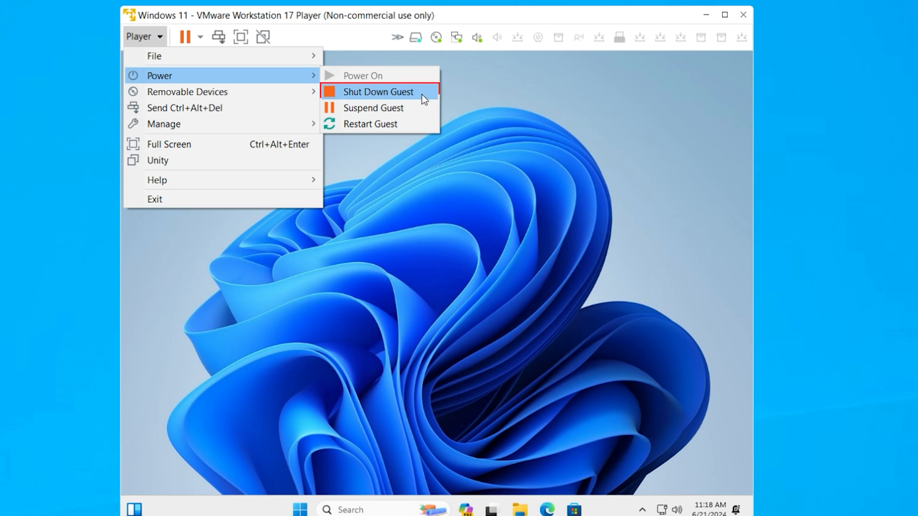
{"action": "left_click", "coordinate": [377, 91]}
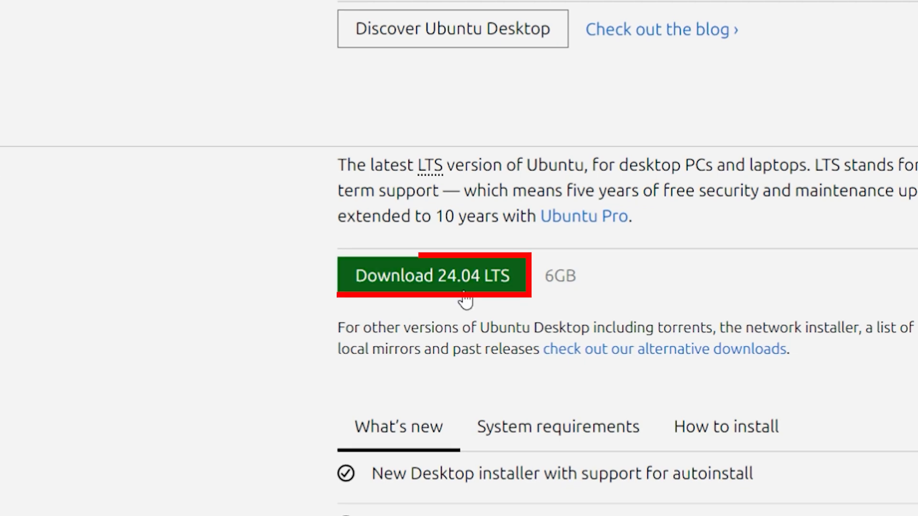
Start the Ubuntu Desktop 24.04 LTS download from the Ubuntu website.
{"action": "left_click", "coordinate": [432, 276]}
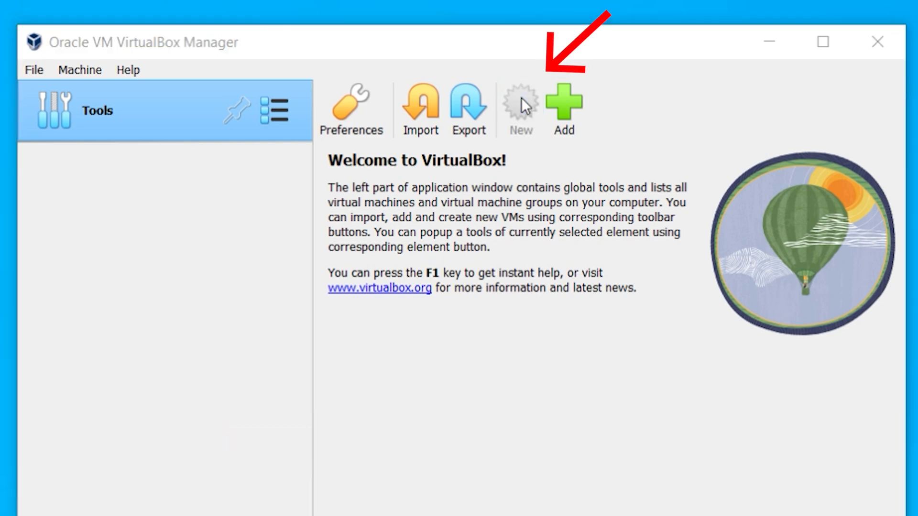
Create a new machine and pick the Ubuntu 24.04 desktop ISO from the aaa - iso / Ubuntu folder.
{"action": "left_click", "coordinate": [520, 108]}
{"action": "type", "text": "Ubuntu"}
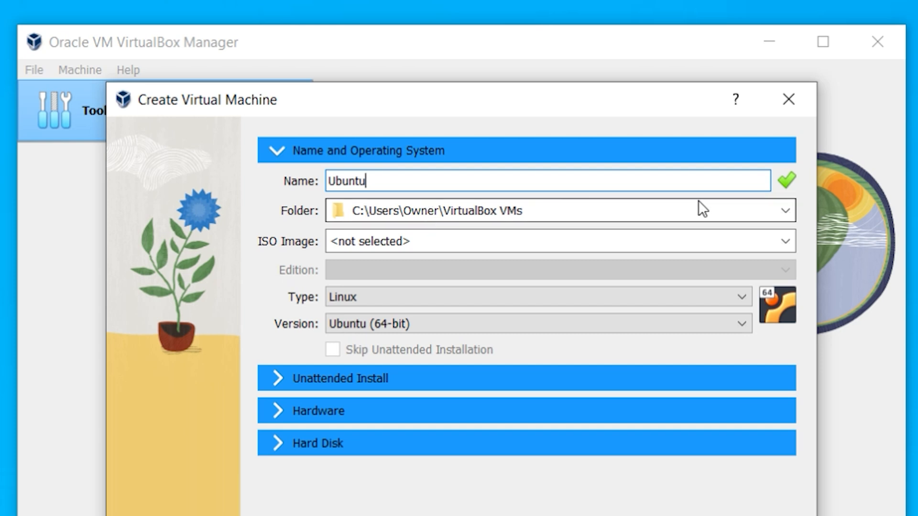
{"action": "left_click", "coordinate": [787, 241]}
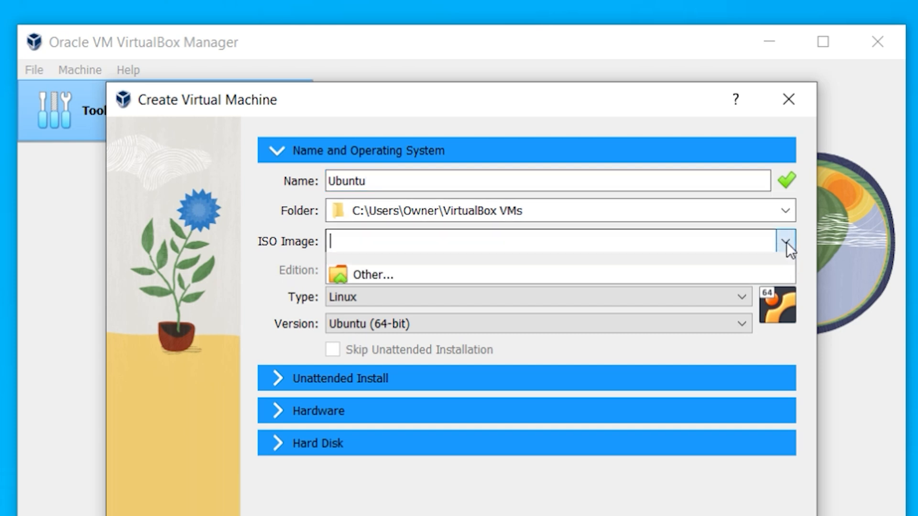
{"action": "left_click", "coordinate": [373, 274]}
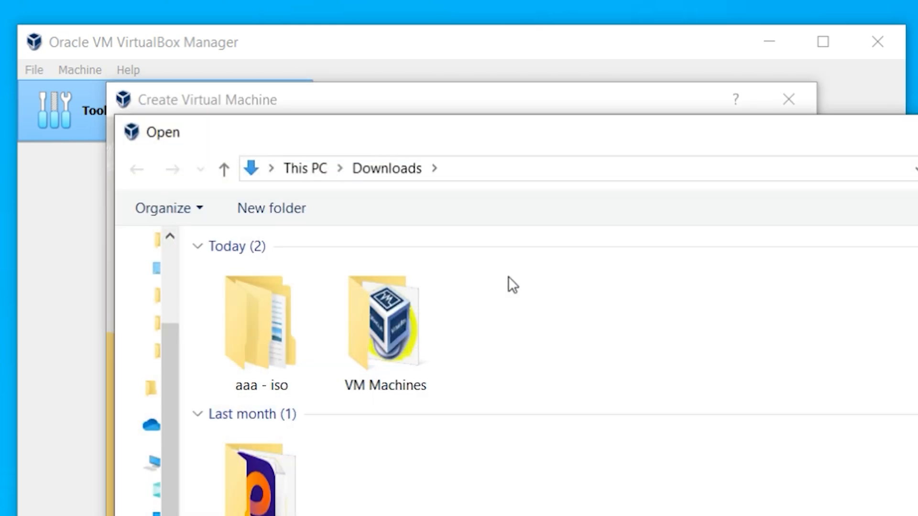
{"action": "double_click", "coordinate": [259, 322]}
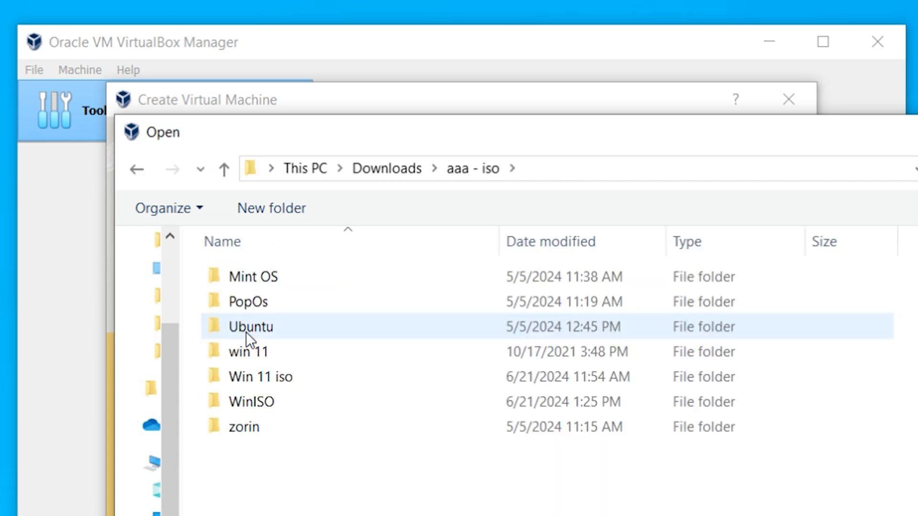
{"action": "left_click", "coordinate": [252, 276]}
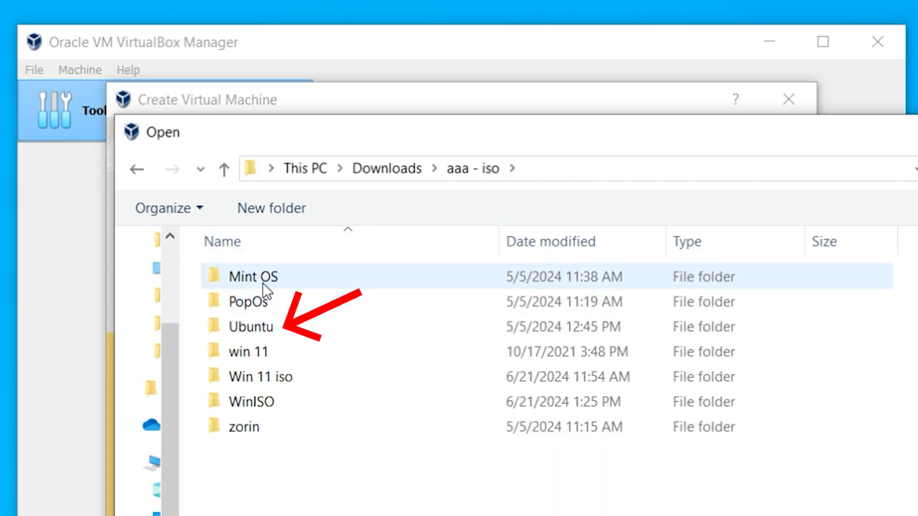
{"action": "double_click", "coordinate": [250, 327]}
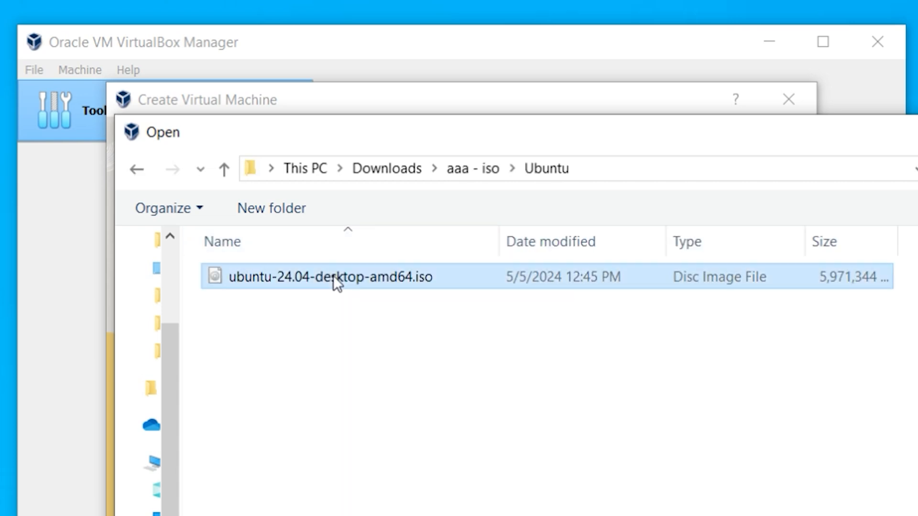
{"action": "double_click", "coordinate": [329, 277]}
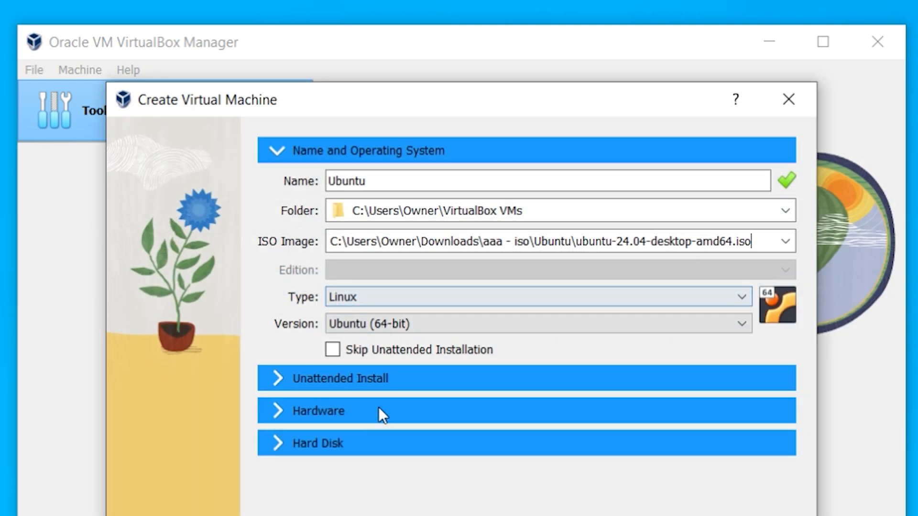
{"action": "mouse_move", "coordinate": [321, 433]}
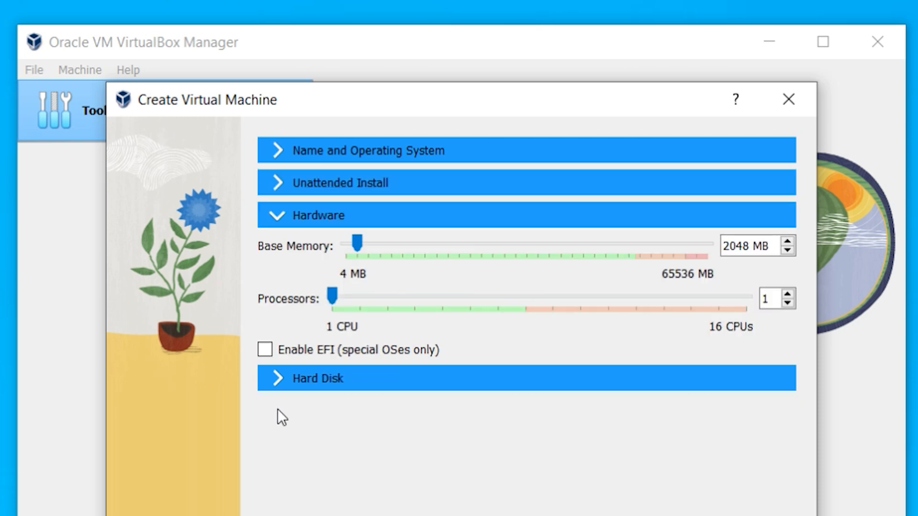
Raise the machine's base memory to 16384 MB in the Hardware section.
{"action": "left_click_drag", "start_coordinate": [359, 241], "coordinate": [369, 241]}
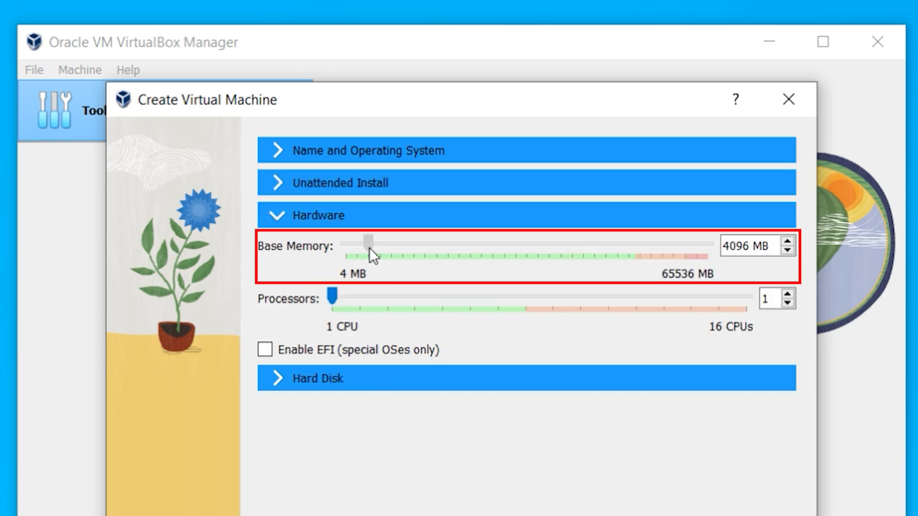
{"action": "left_click_drag", "start_coordinate": [367, 240], "coordinate": [394, 240]}
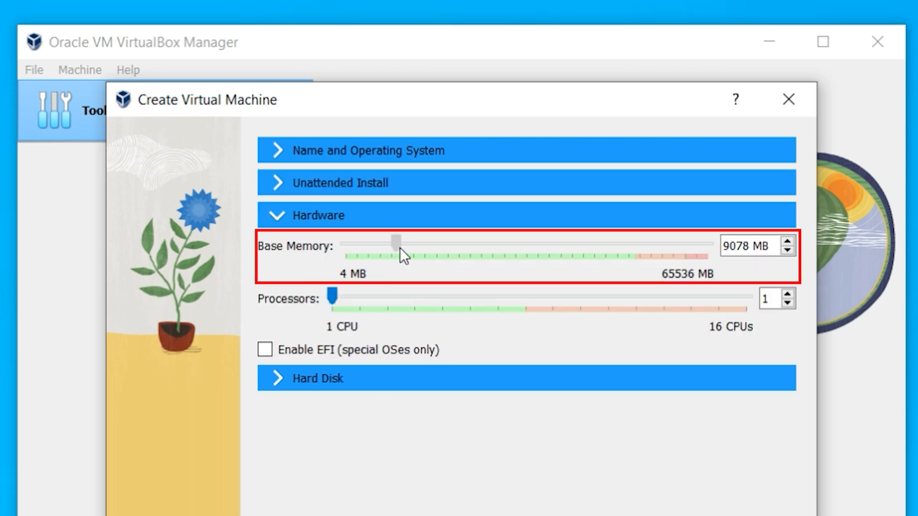
{"action": "left_click_drag", "start_coordinate": [397, 241], "coordinate": [436, 240]}
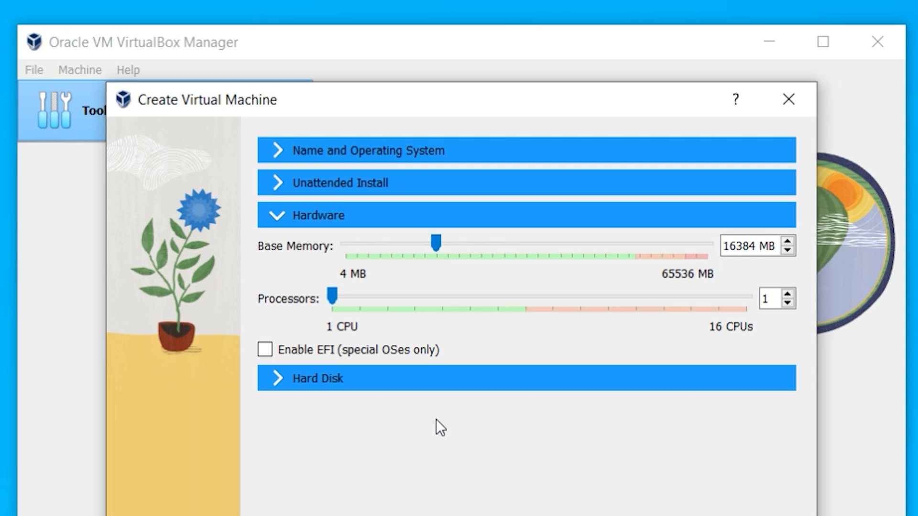
{"action": "left_click_drag", "start_coordinate": [332, 295], "coordinate": [414, 296]}
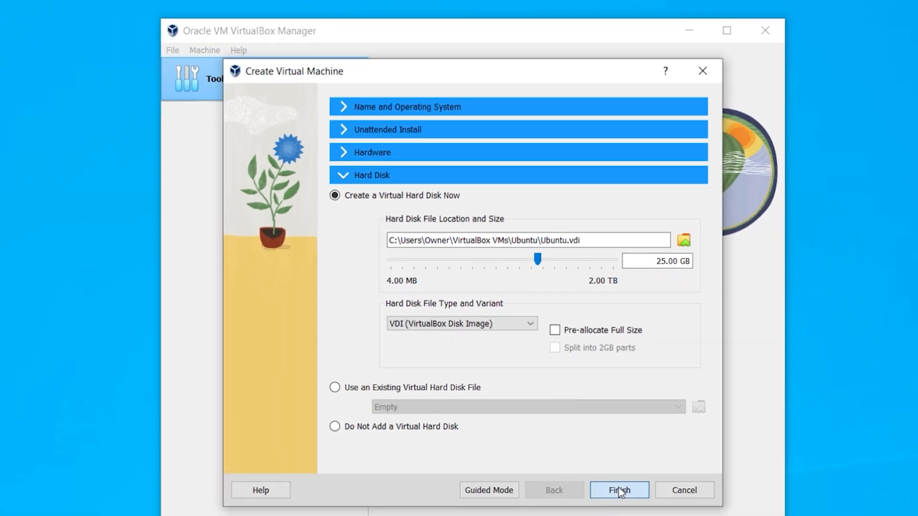
Finish creating the Ubuntu machine so it boots into the installer's language screen.
{"action": "left_click", "coordinate": [618, 489]}
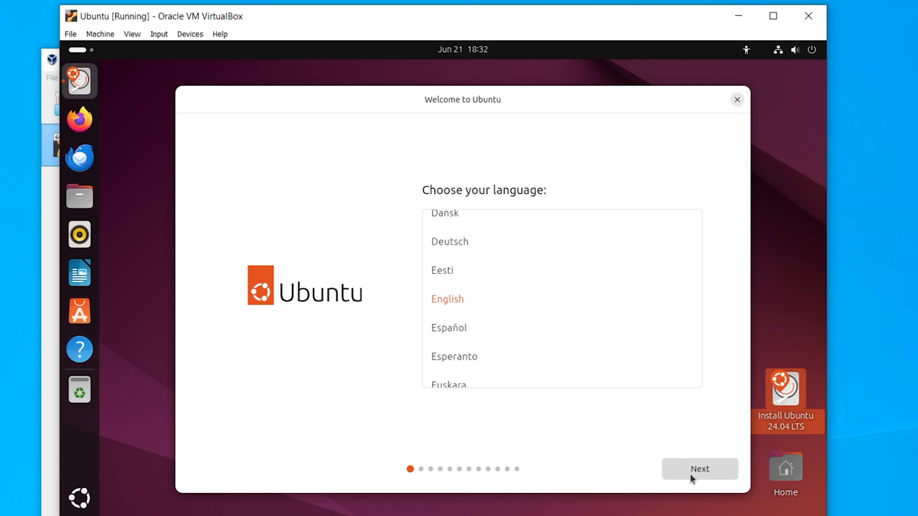
Continue with interactive install and default apps, then tick third-party drivers and extra media formats.
{"action": "left_click", "coordinate": [698, 469]}
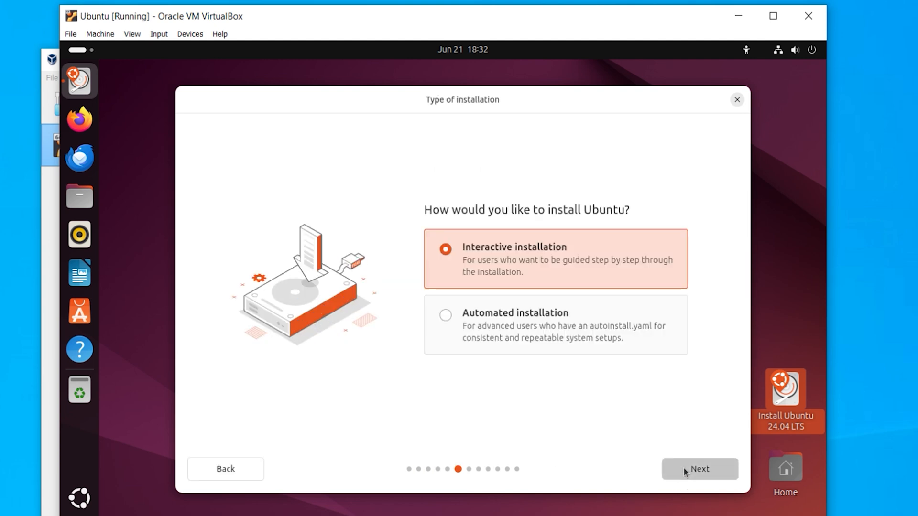
{"action": "left_click", "coordinate": [698, 468]}
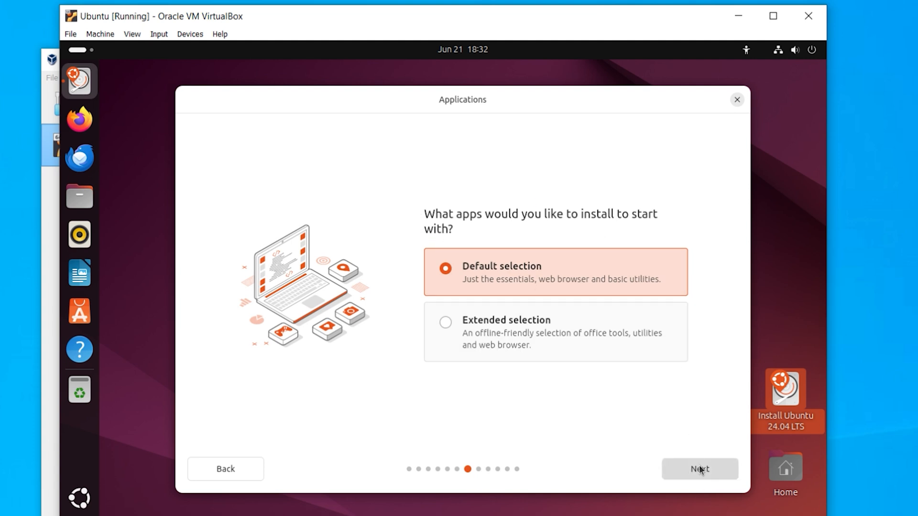
{"action": "left_click", "coordinate": [699, 469]}
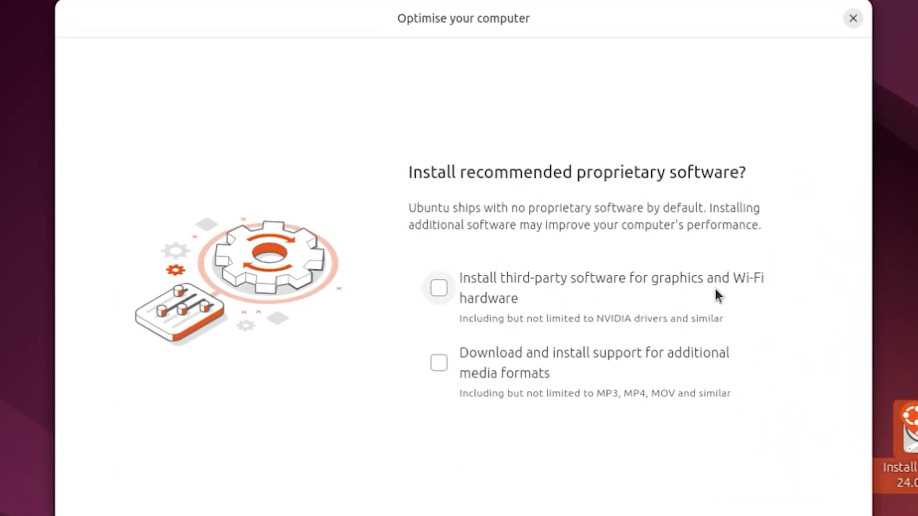
{"action": "mouse_move", "coordinate": [662, 328]}
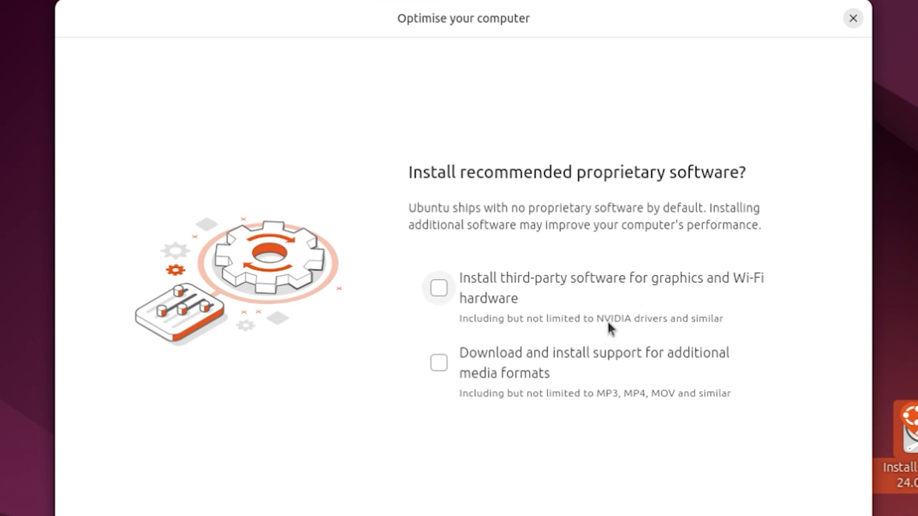
{"action": "left_click", "coordinate": [438, 288]}
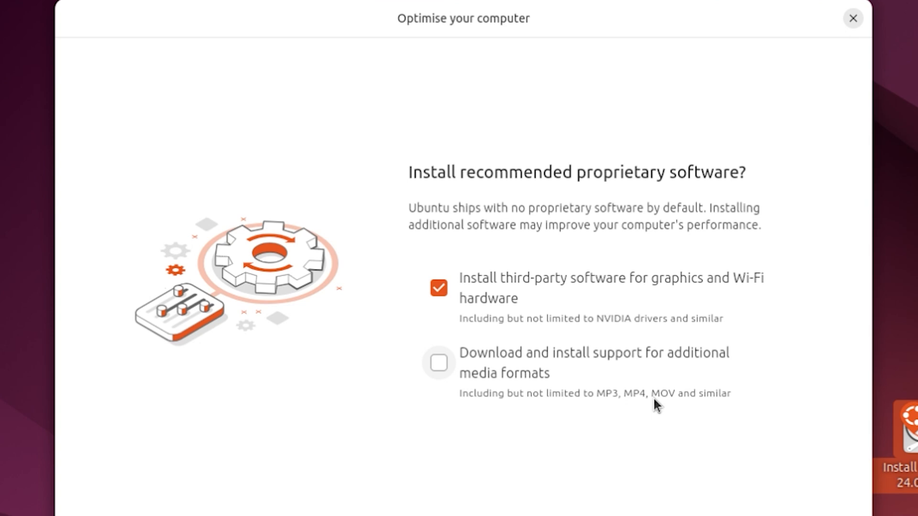
{"action": "mouse_move", "coordinate": [494, 394]}
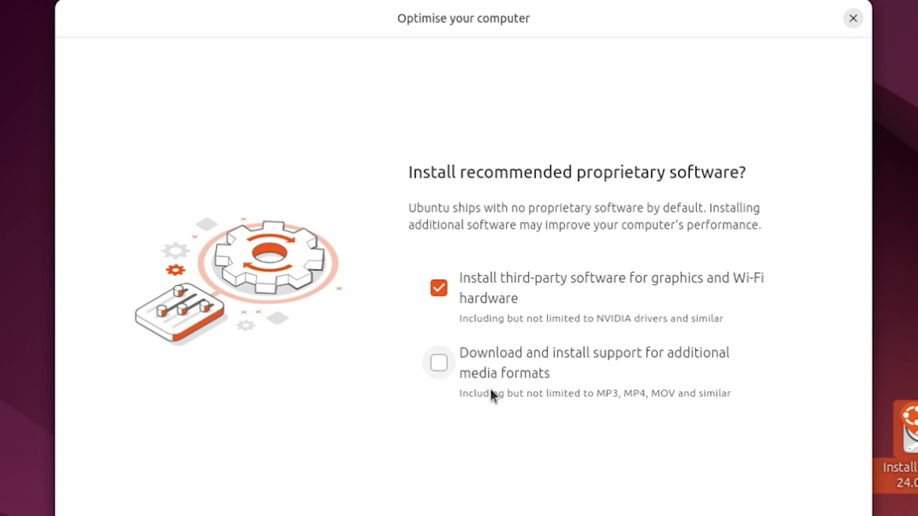
{"action": "left_click", "coordinate": [437, 364]}
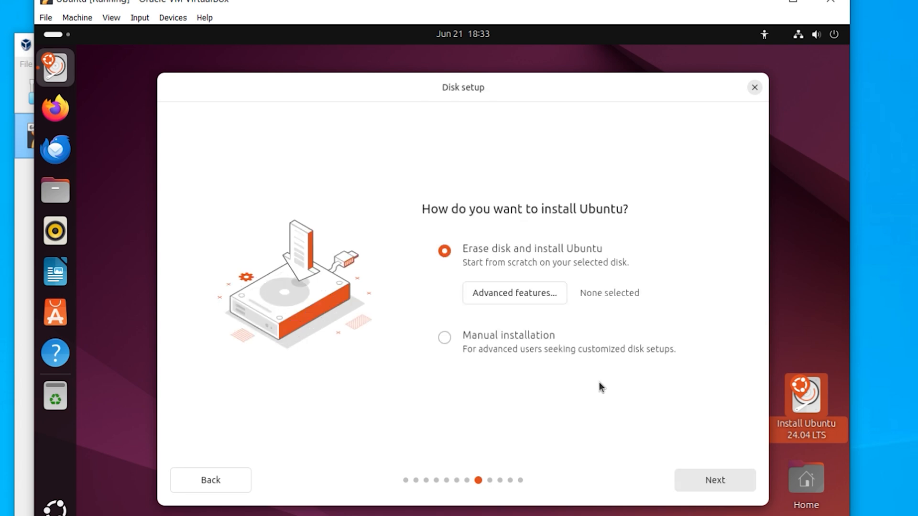
{"action": "mouse_move", "coordinate": [500, 268]}
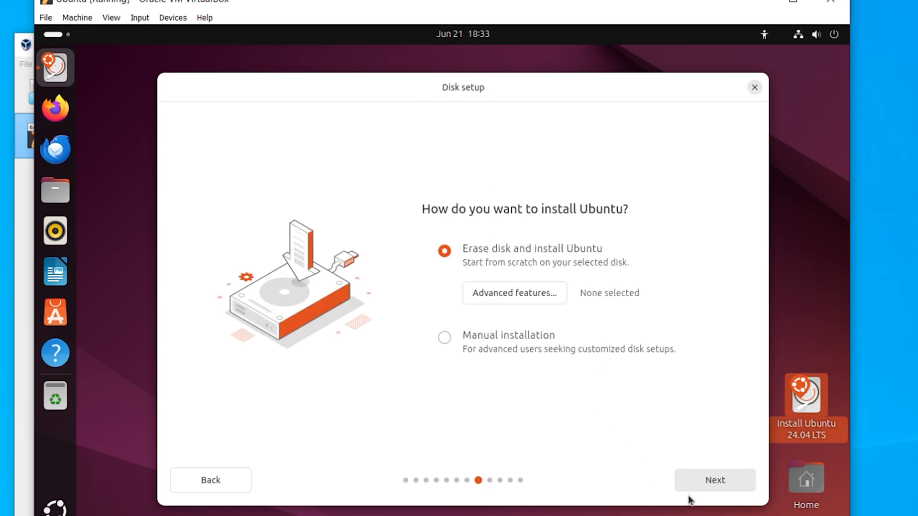
Accept erase-disk, account and Chicago timezone defaults and start the Ubuntu installation.
{"action": "left_click", "coordinate": [713, 480]}
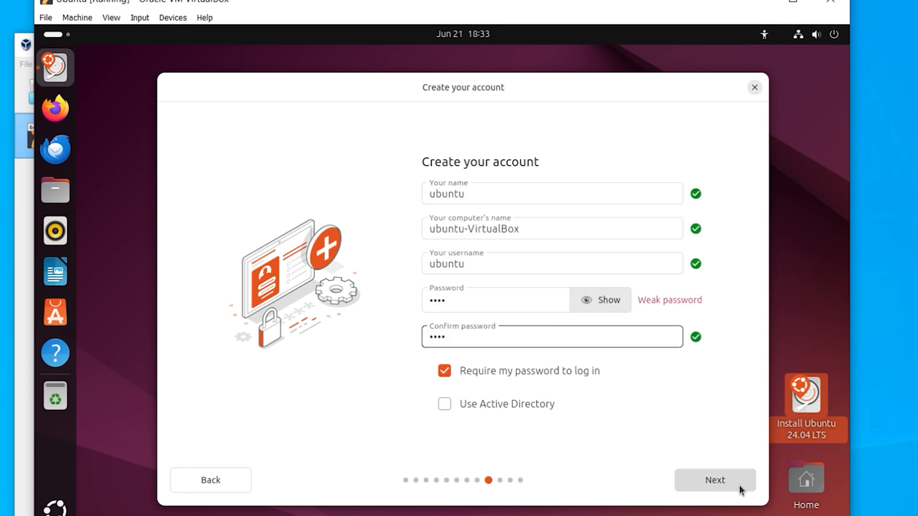
{"action": "left_click", "coordinate": [713, 480]}
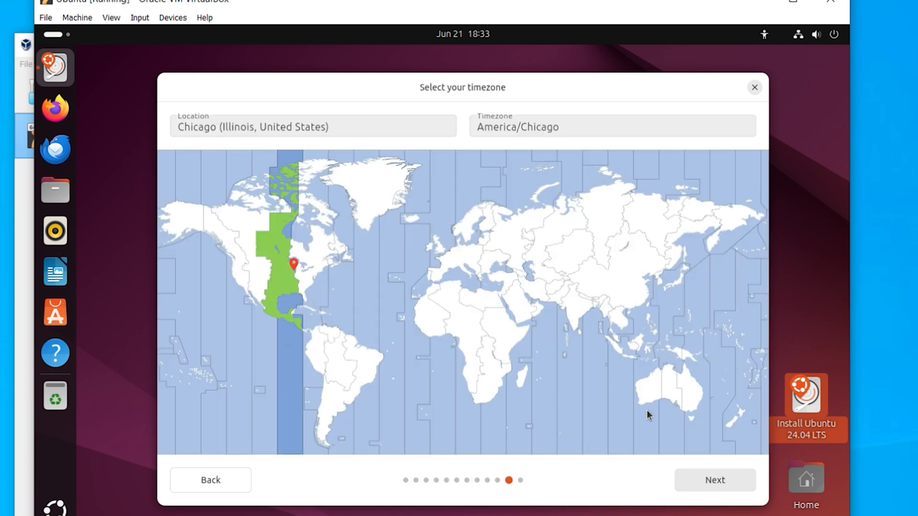
{"action": "left_click", "coordinate": [713, 480]}
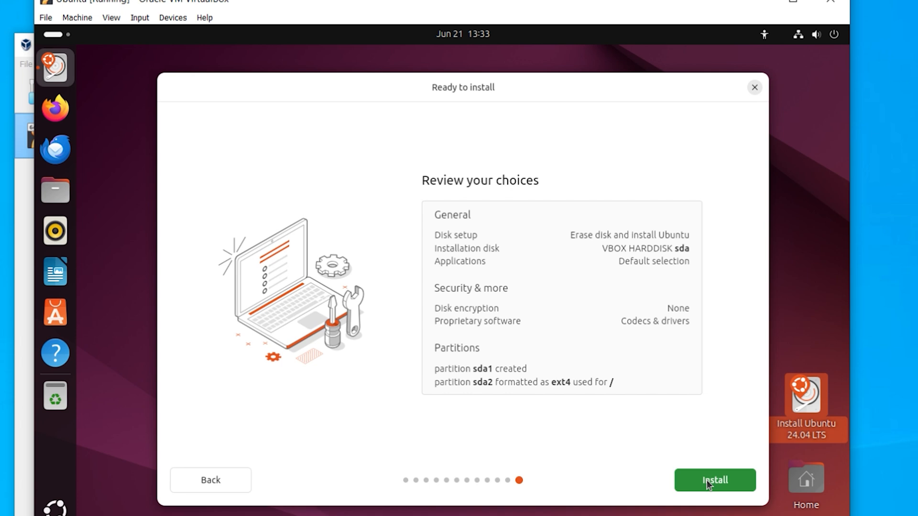
{"action": "left_click", "coordinate": [713, 480]}
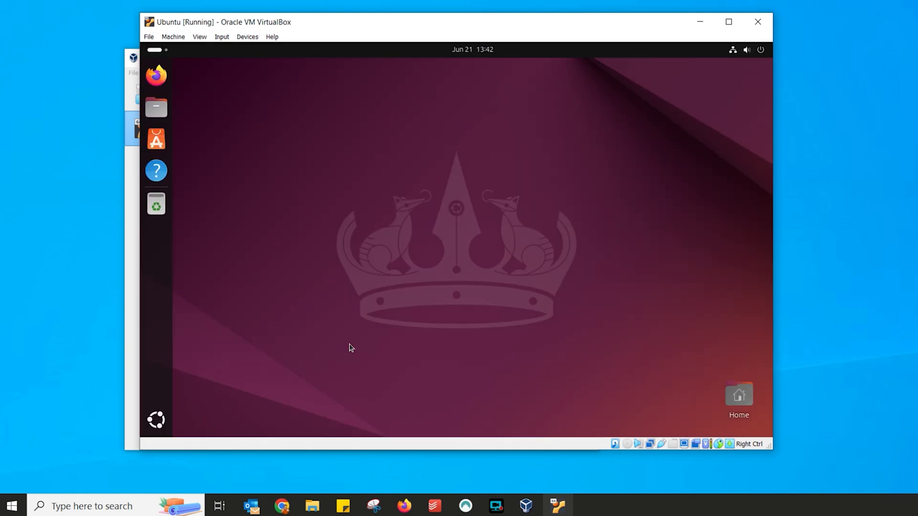
{"action": "mouse_move", "coordinate": [156, 170]}
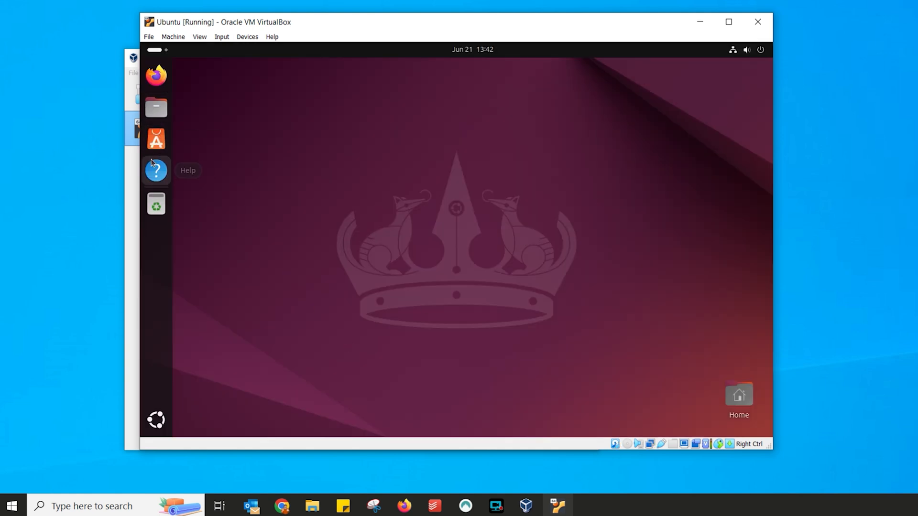
Check the empty Documents folder in Files, close it, and launch Firefox.
{"action": "left_click", "coordinate": [156, 107]}
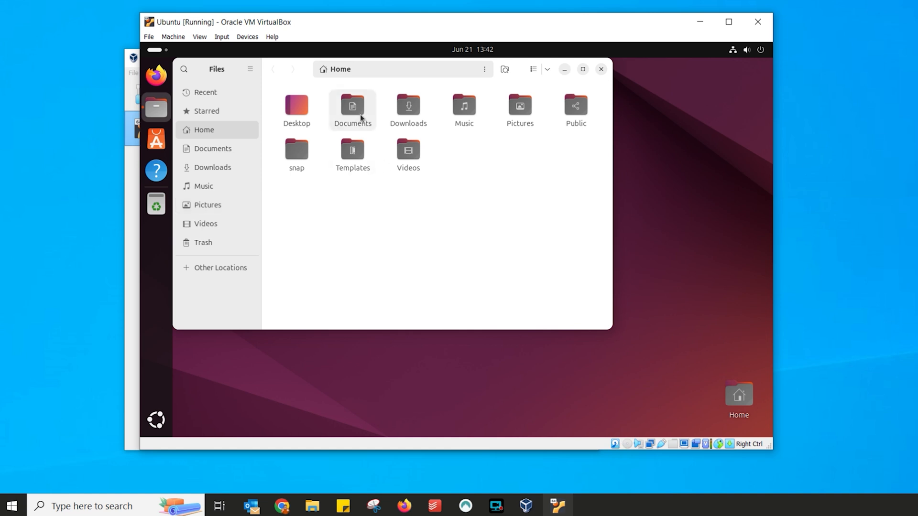
{"action": "double_click", "coordinate": [353, 106]}
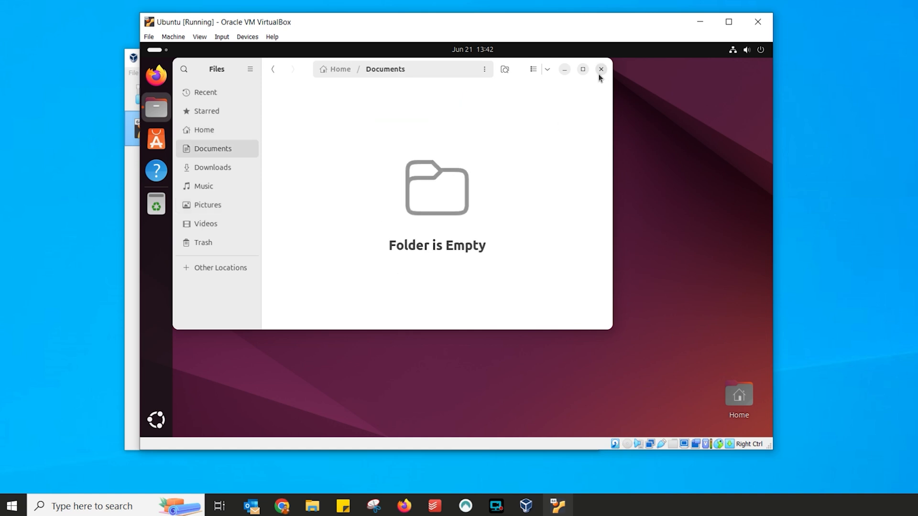
{"action": "left_click", "coordinate": [600, 68]}
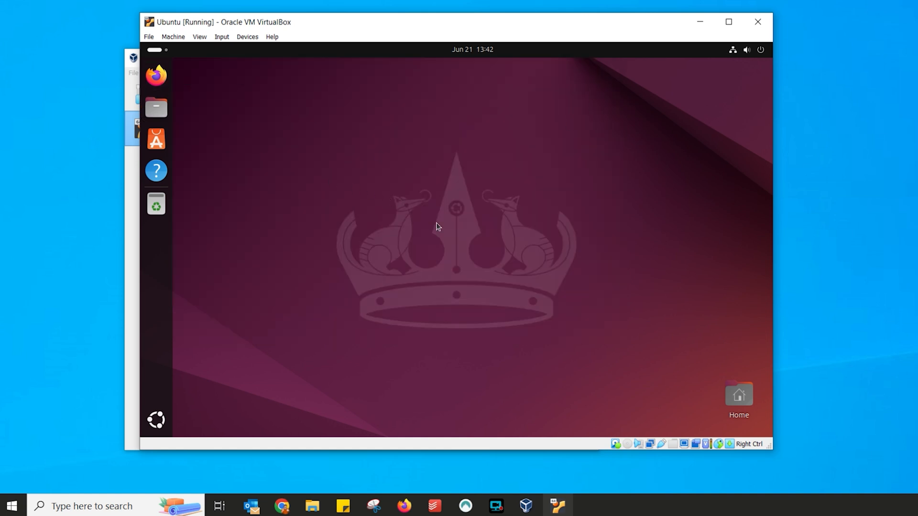
{"action": "left_click", "coordinate": [156, 74]}
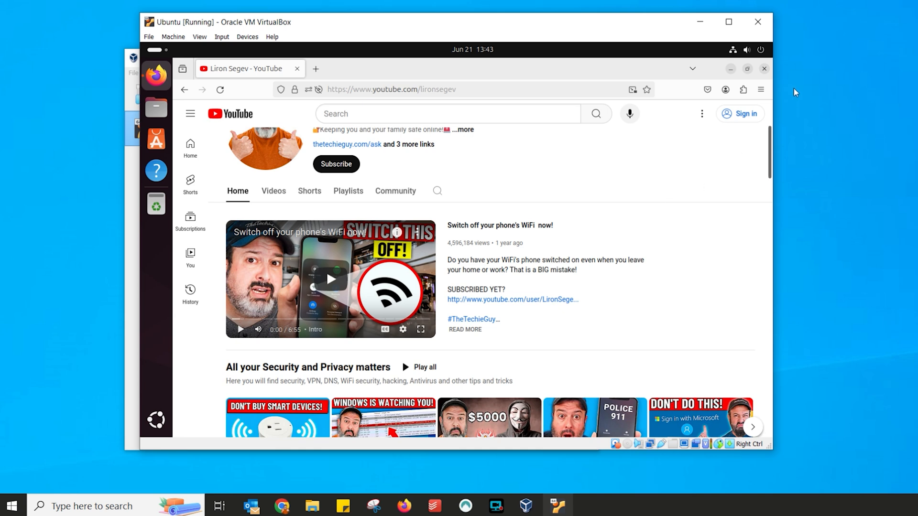
{"action": "mouse_move", "coordinate": [765, 69]}
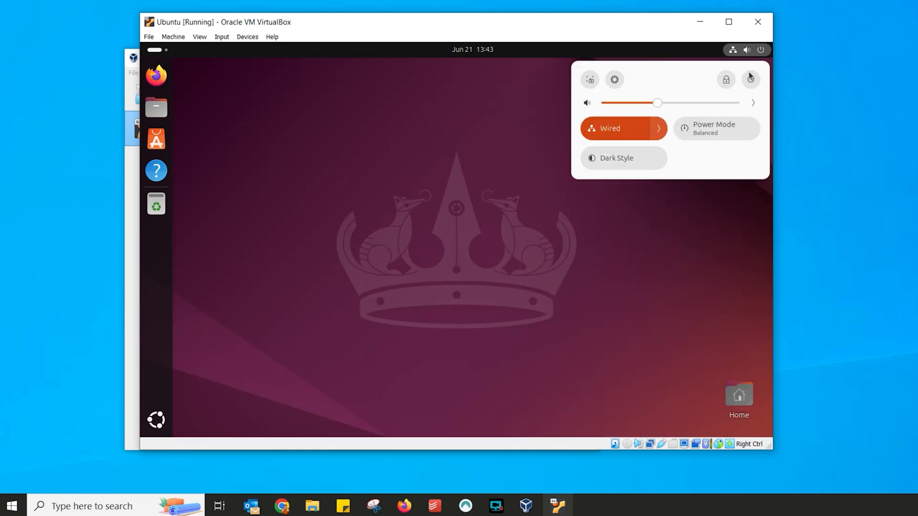
Power off the Ubuntu guest from the system menu's Power Off dialog.
{"action": "left_click", "coordinate": [752, 79]}
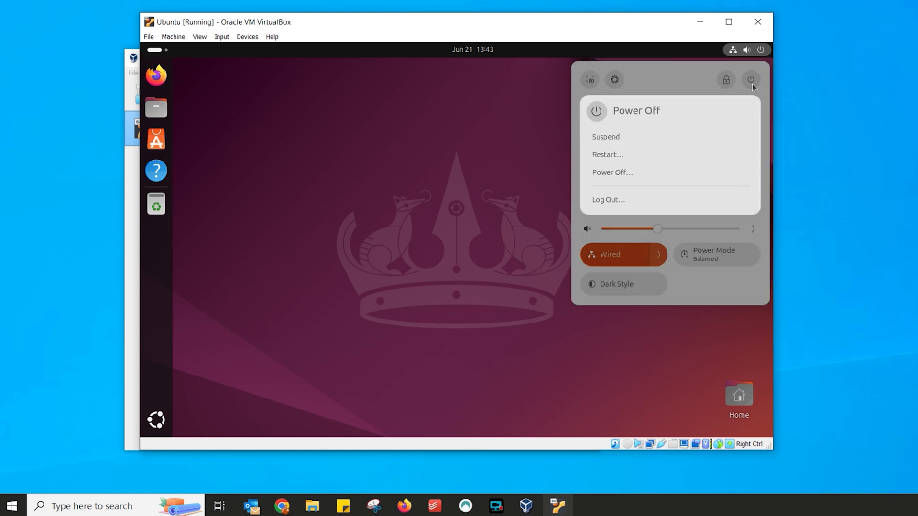
{"action": "mouse_move", "coordinate": [622, 176]}
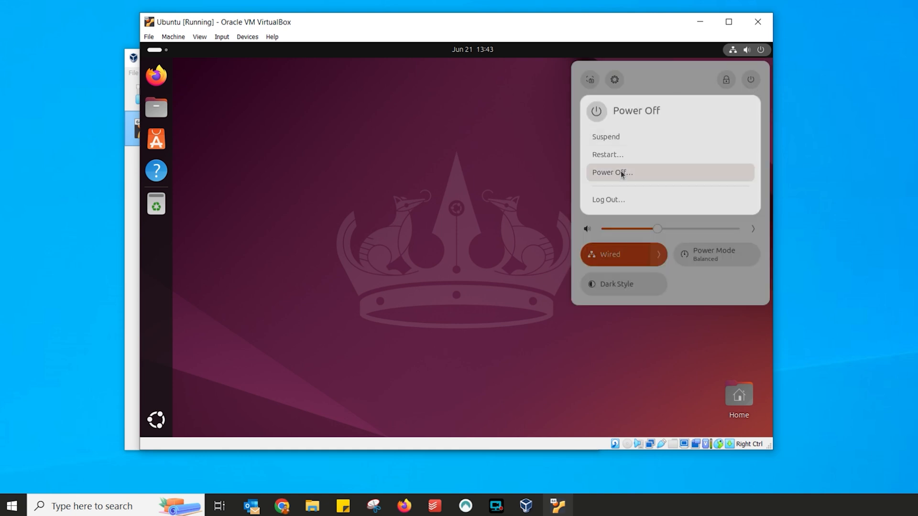
{"action": "left_click", "coordinate": [610, 172]}
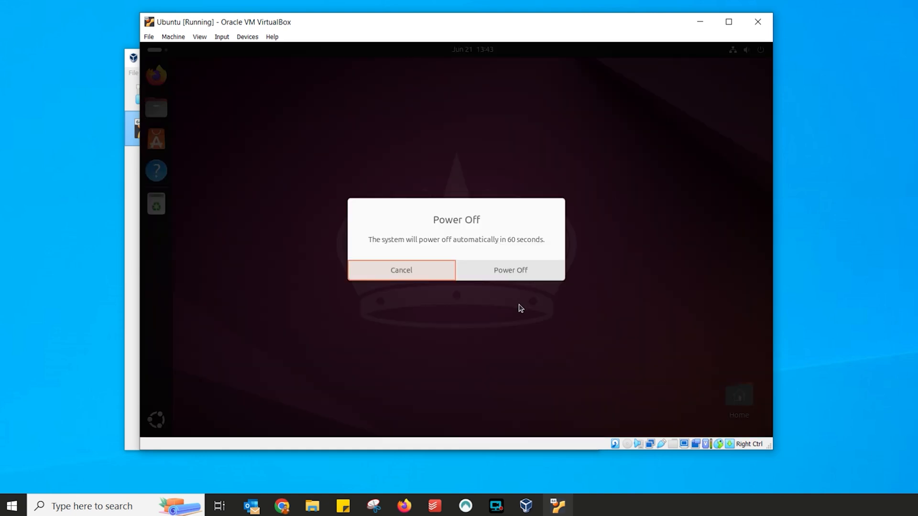
{"action": "left_click", "coordinate": [510, 270]}
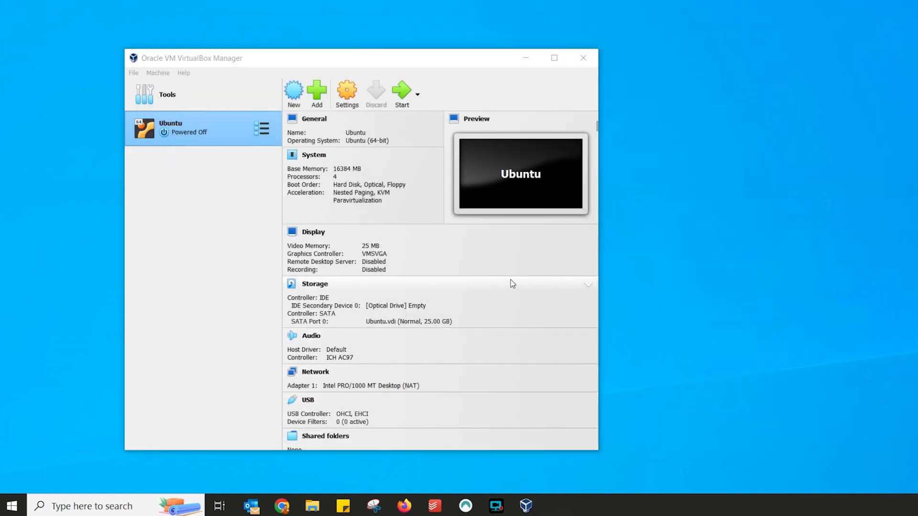
{"action": "mouse_move", "coordinate": [238, 203]}
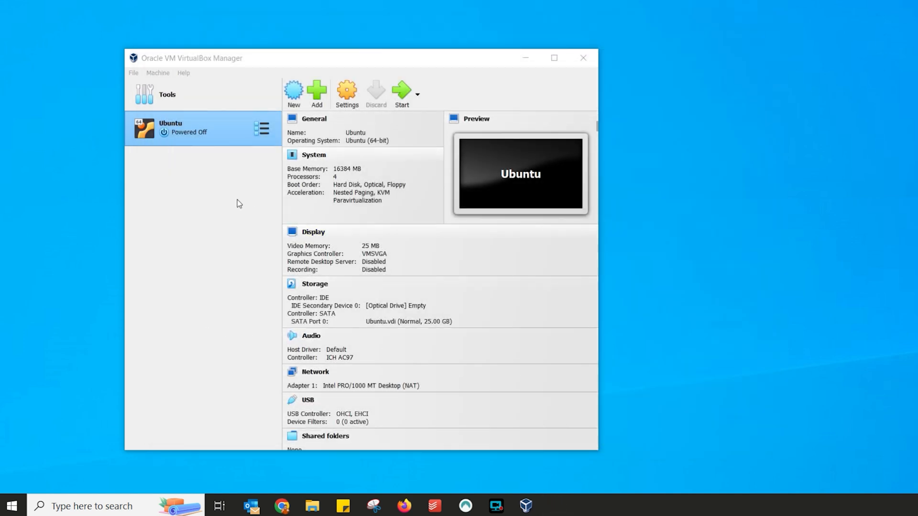
Remove the Ubuntu machine and delete all its files from disk.
{"action": "right_click", "coordinate": [193, 129]}
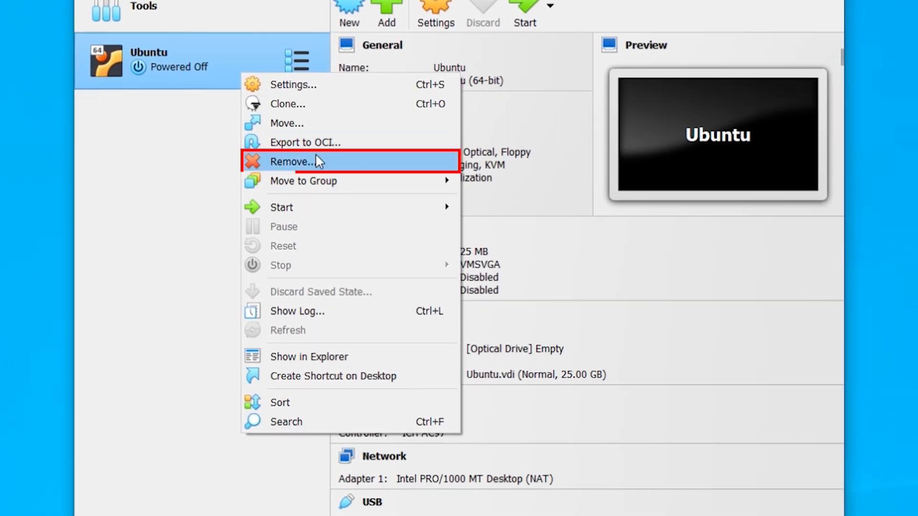
{"action": "left_click", "coordinate": [295, 163]}
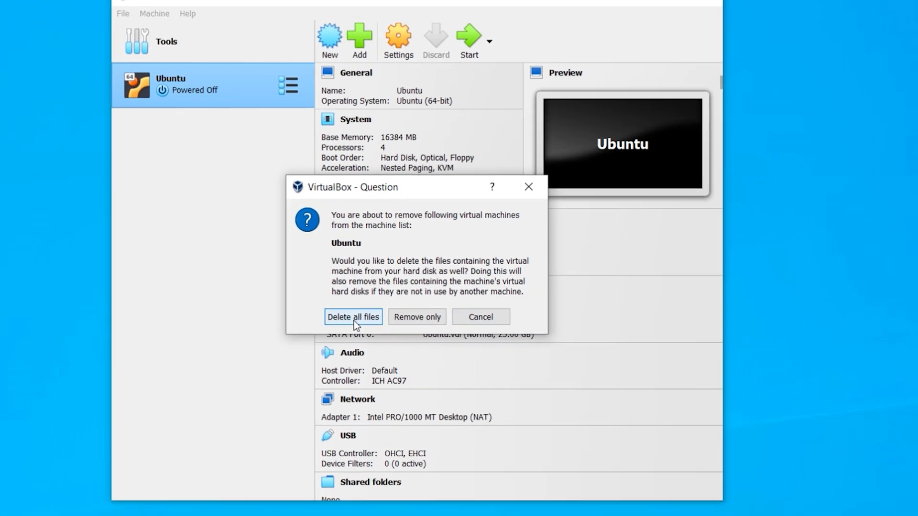
{"action": "left_click", "coordinate": [352, 320]}
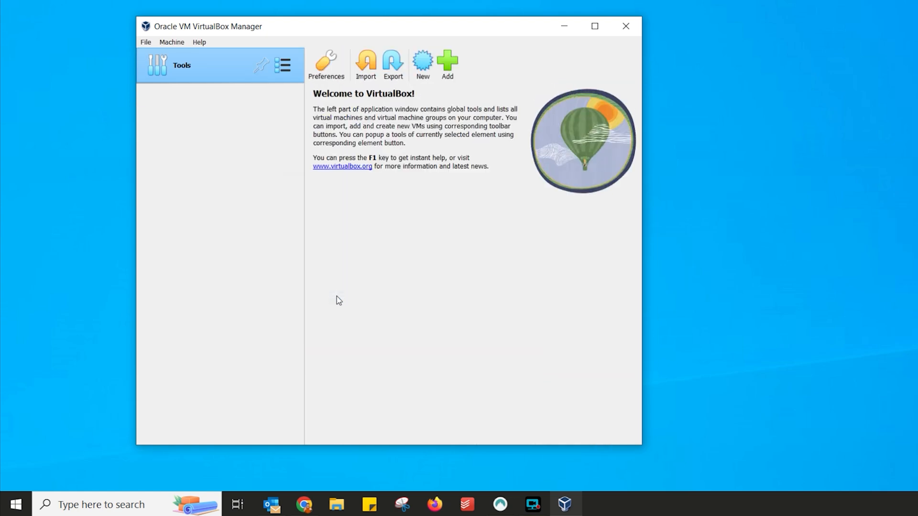
{"action": "mouse_move", "coordinate": [561, 197]}
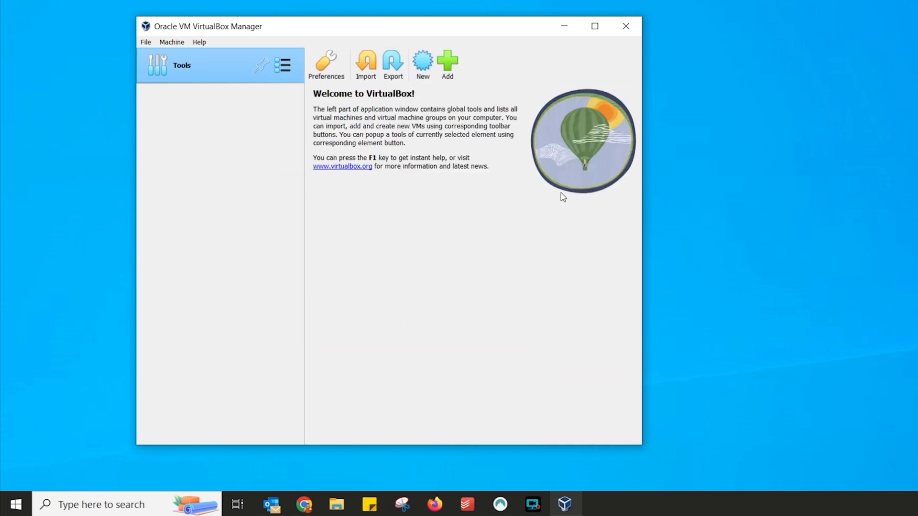
Close the empty VirtualBox Manager and bring up the Windows Start menu.
{"action": "left_click", "coordinate": [624, 26]}
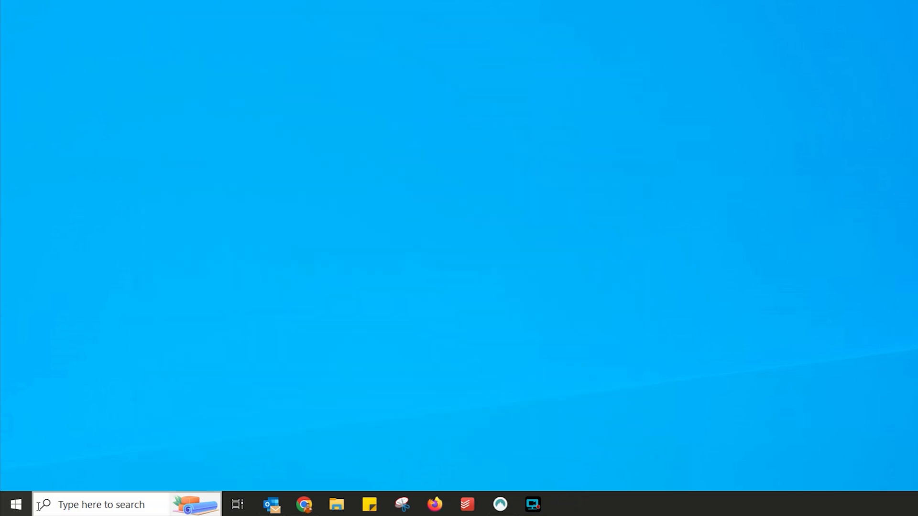
{"action": "left_click", "coordinate": [17, 509]}
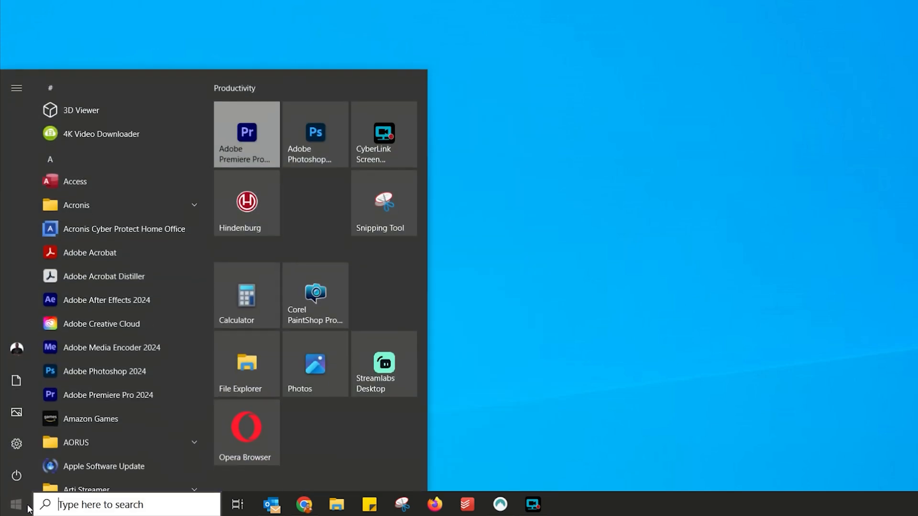